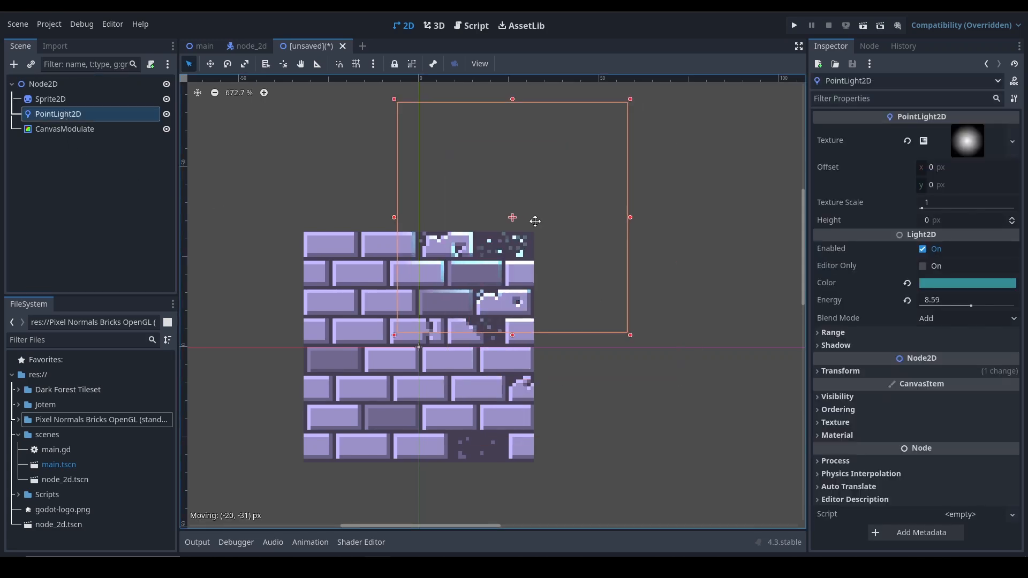
- Drag the teal light across the wall's left edge, upper left and middle, ending over the lower bricks
left_click_drag(534, 220, 327, 365)
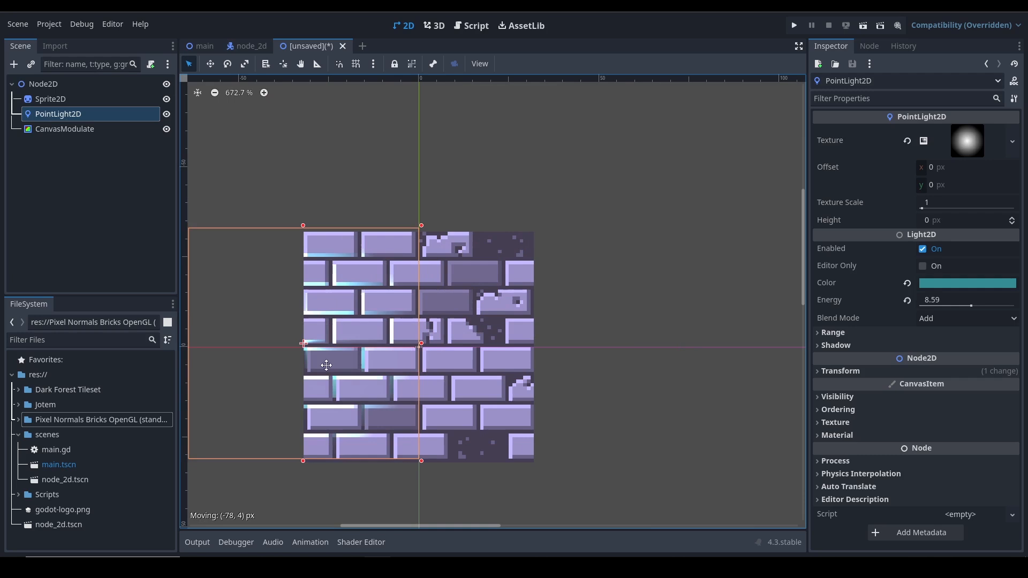
left_click_drag(326, 365, 503, 365)
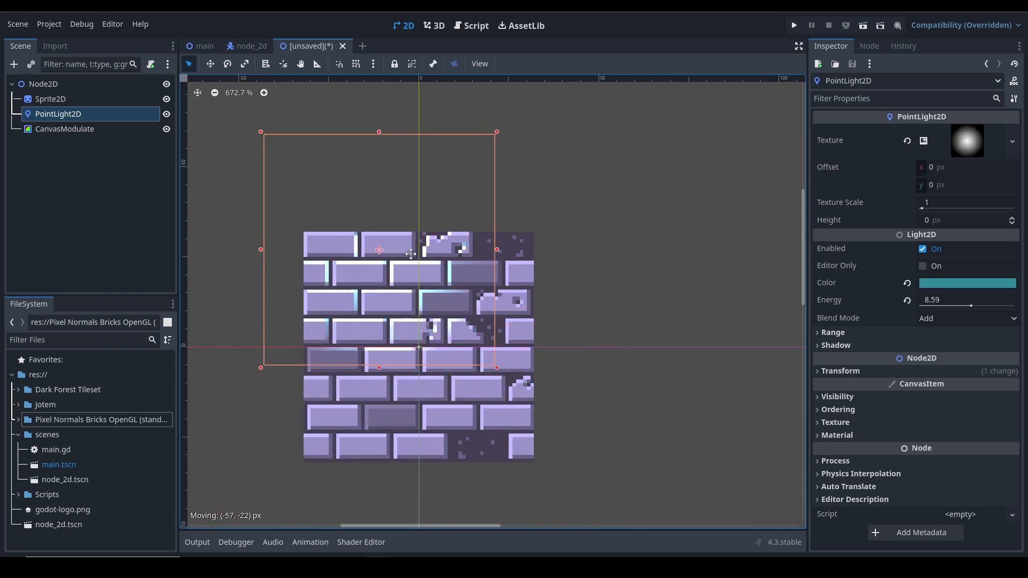
left_click_drag(378, 249, 460, 328)
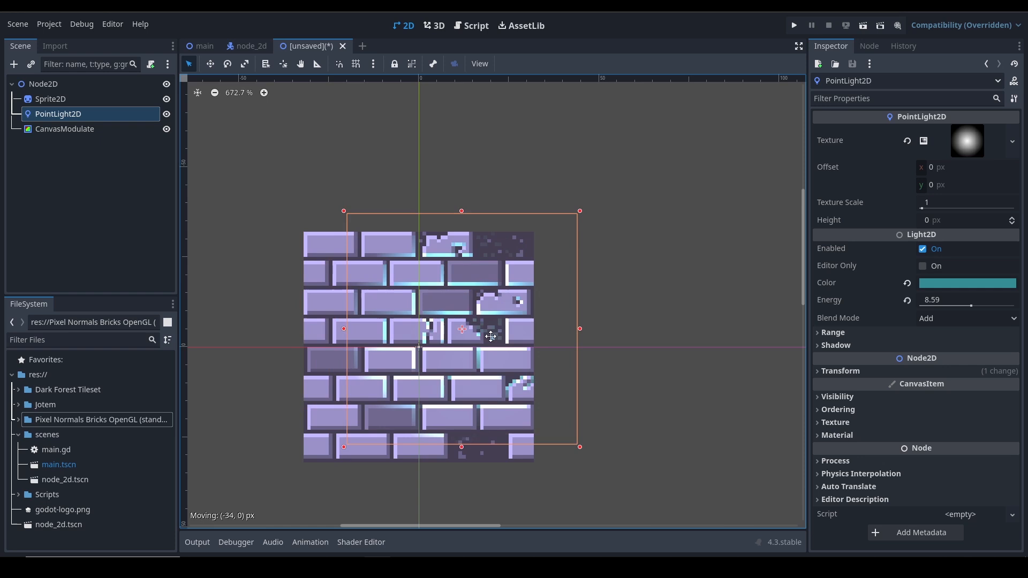
left_click_drag(490, 336, 460, 401)
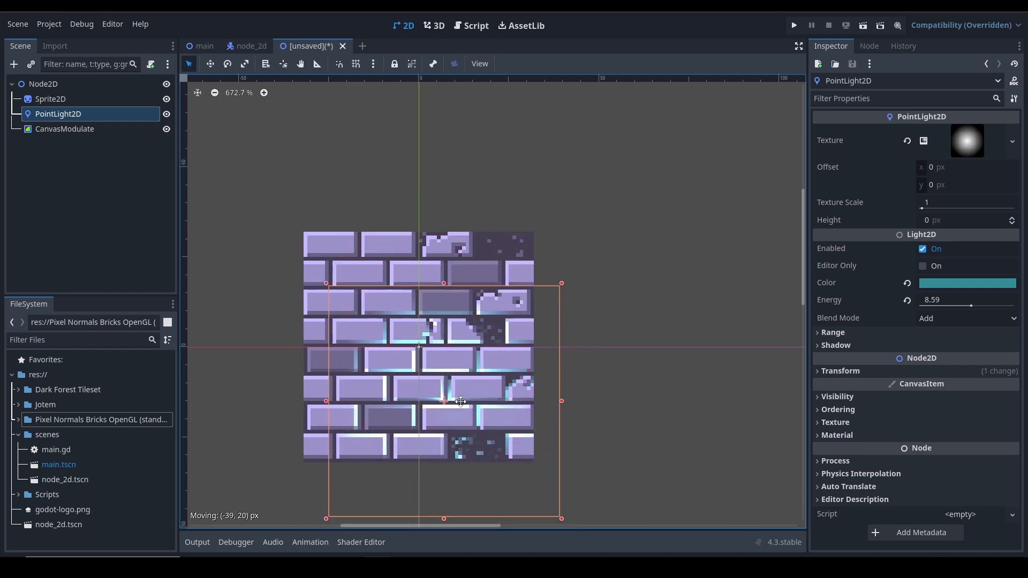
- Set the Light2D colour to a magenta-purple hue via the Inspector colour picker
left_click(966, 283)
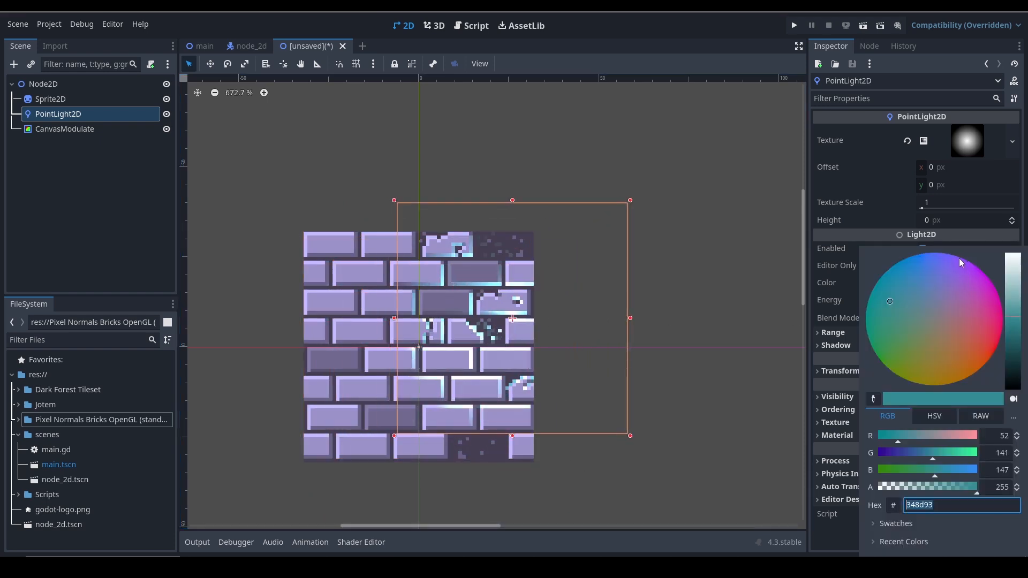
left_click(977, 286)
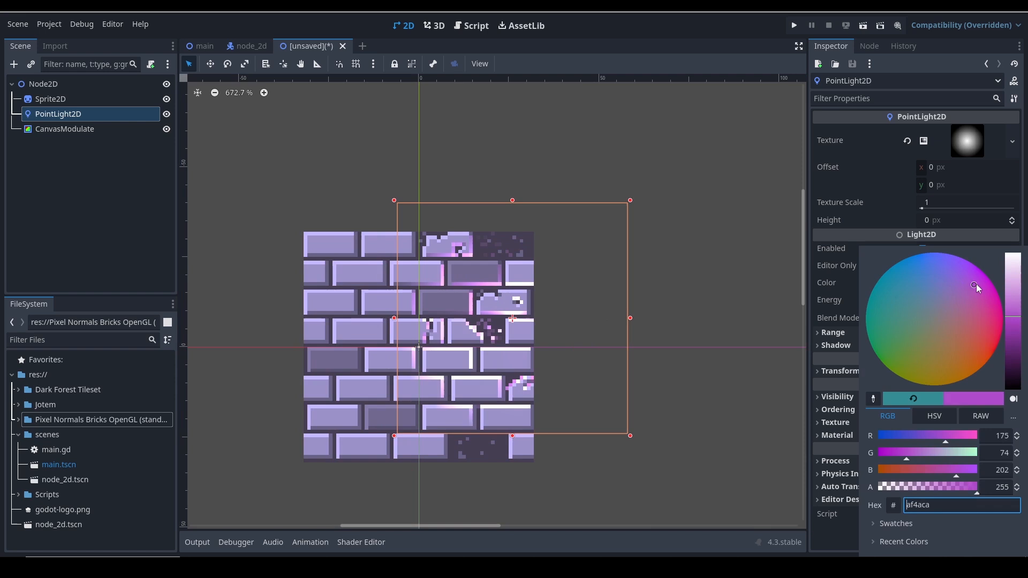
left_click_drag(977, 286, 973, 282)
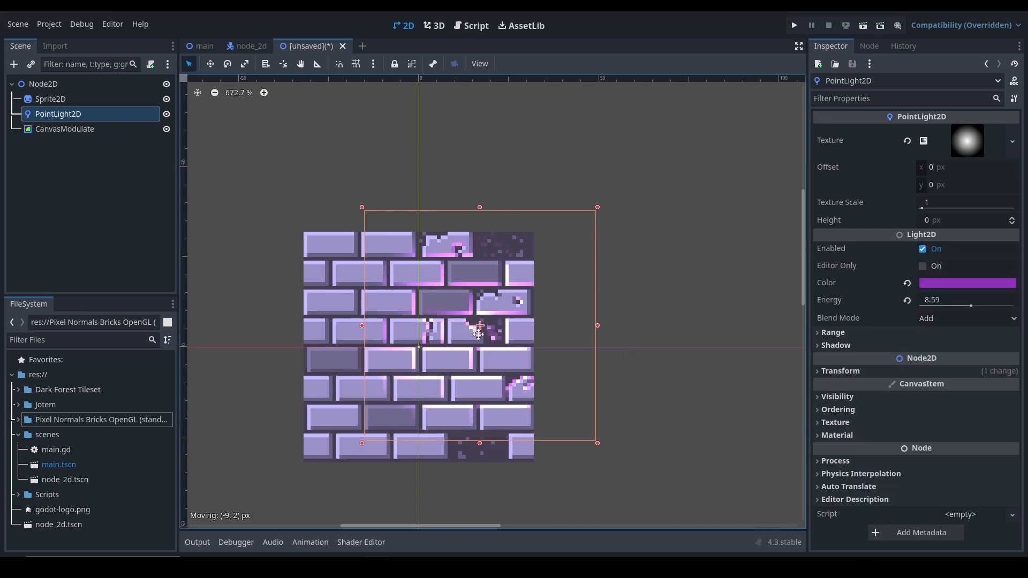
- Move the purple light over the wall's right side and centre, review the sprite's CanvasTexture, then reselect the light
left_click_drag(478, 330, 475, 321)
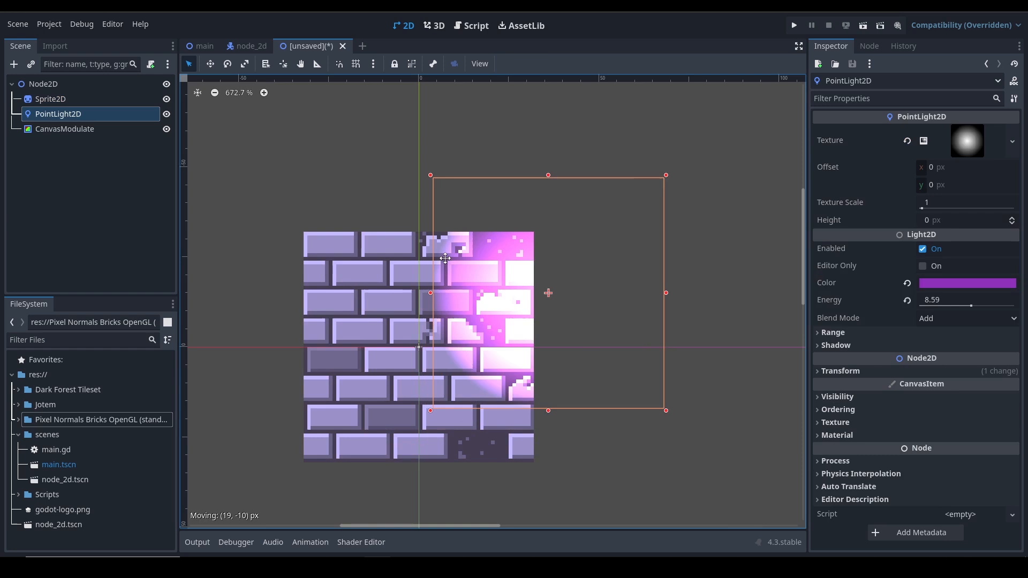
left_click_drag(547, 293, 460, 357)
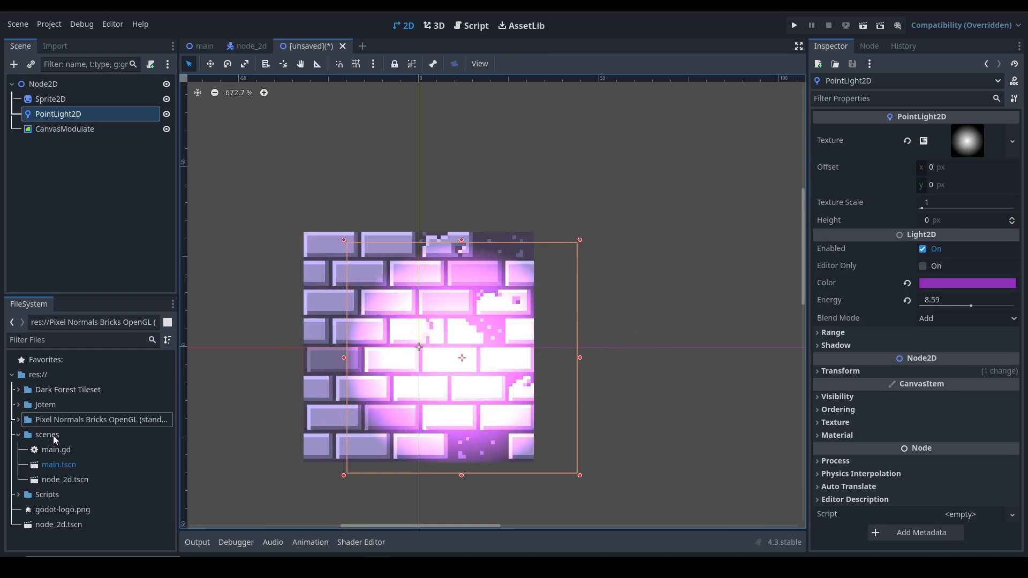
left_click_drag(72, 448, 400, 404)
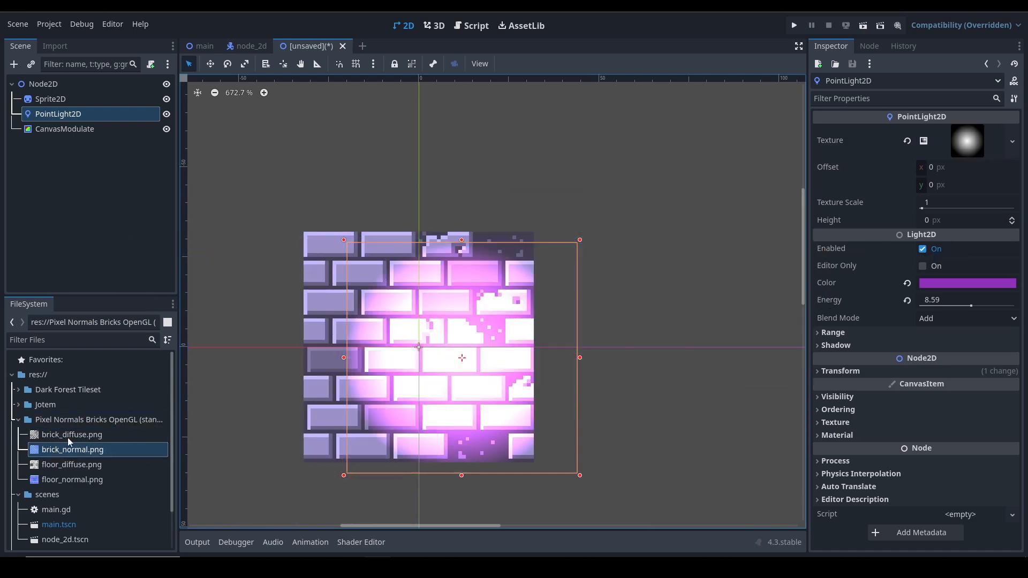
left_click(50, 98)
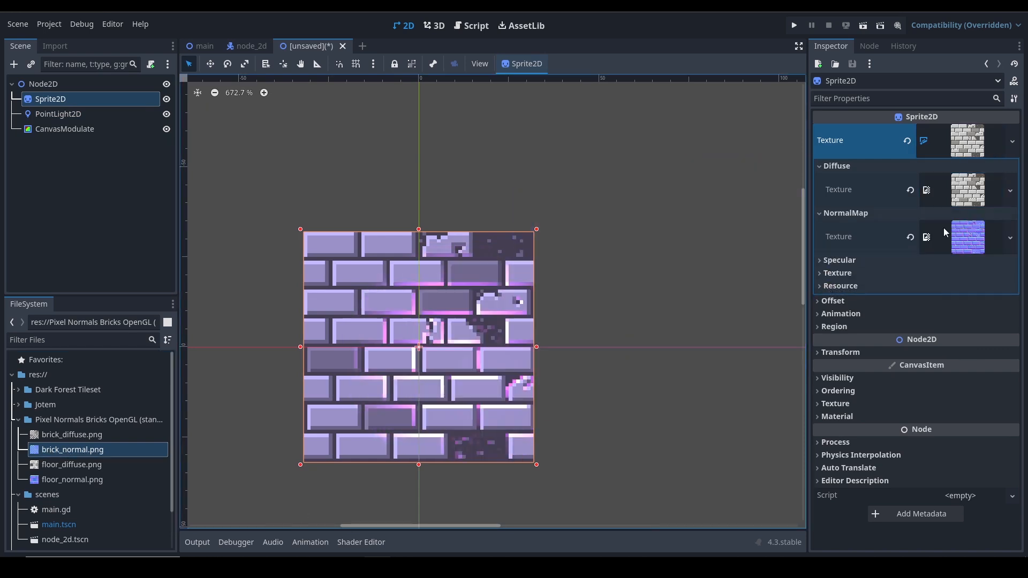
left_click(57, 113)
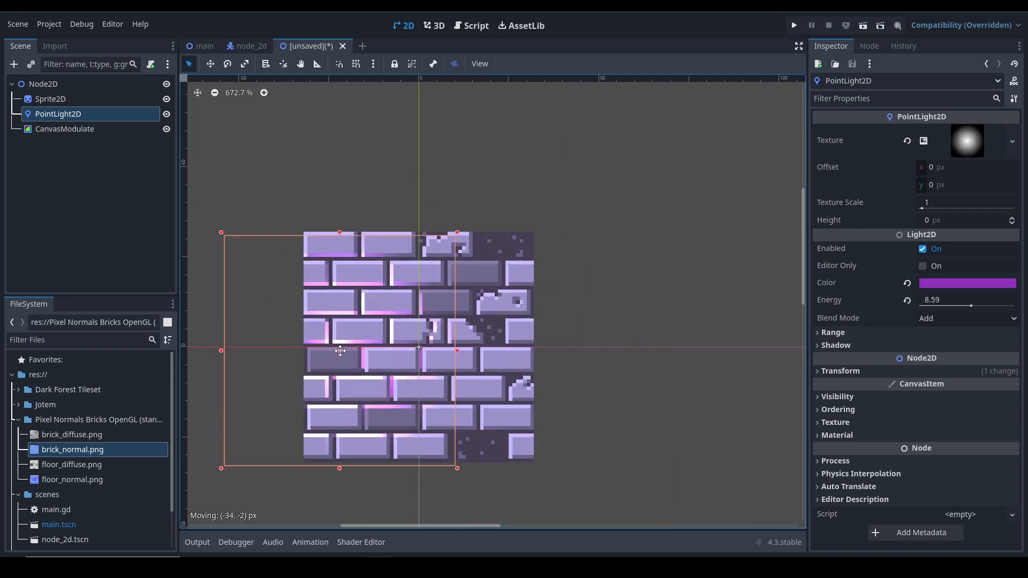
- Create a new scene with a Node2D root and a CanvasModulate child node
left_click(401, 46)
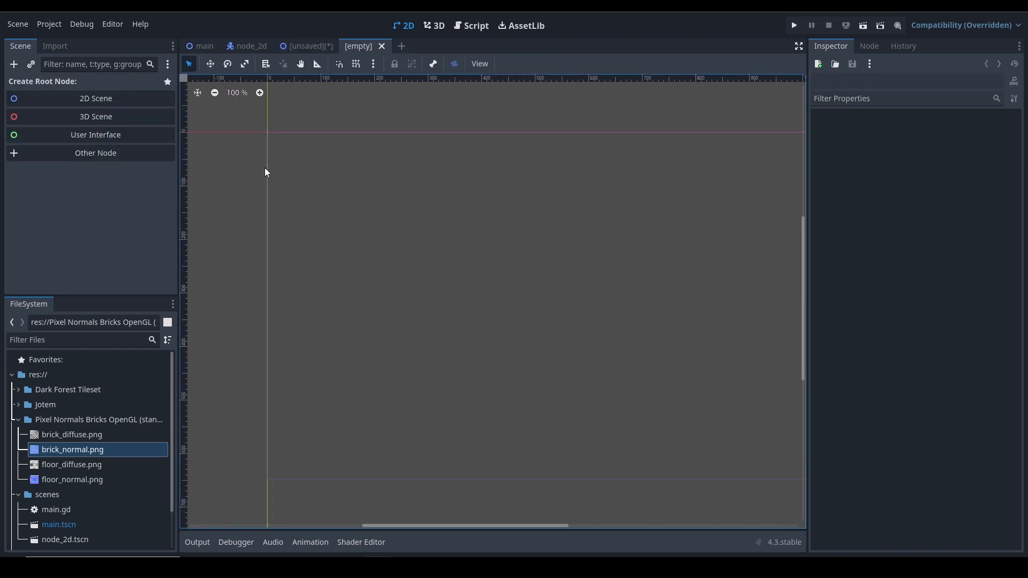
mouse_move(122, 109)
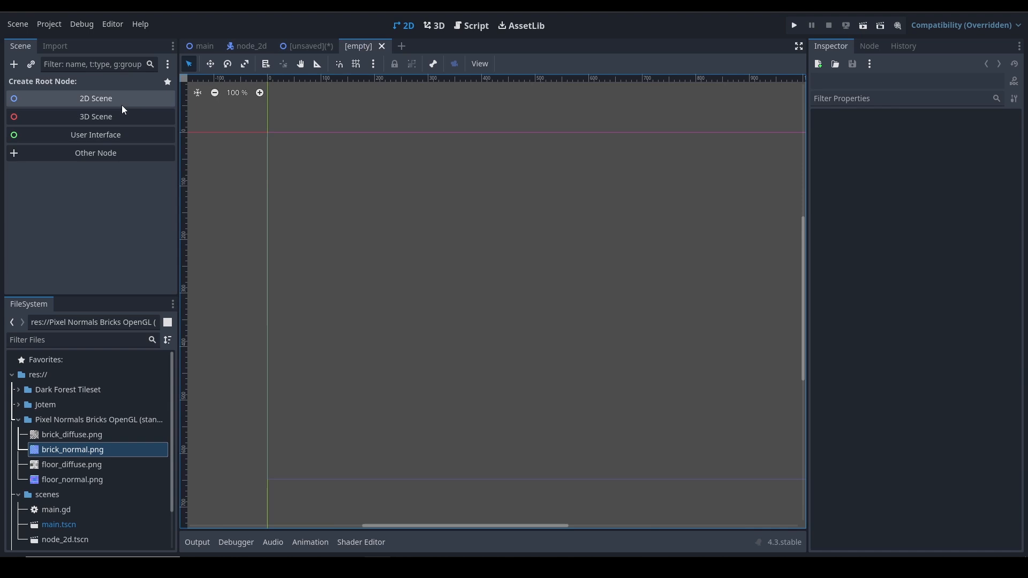
left_click(95, 99)
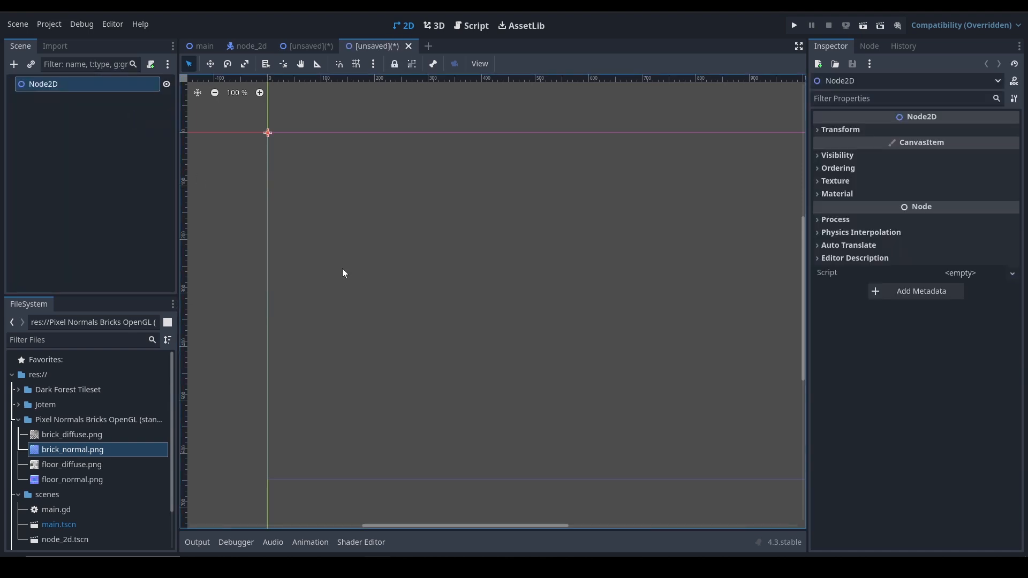
type("modu")
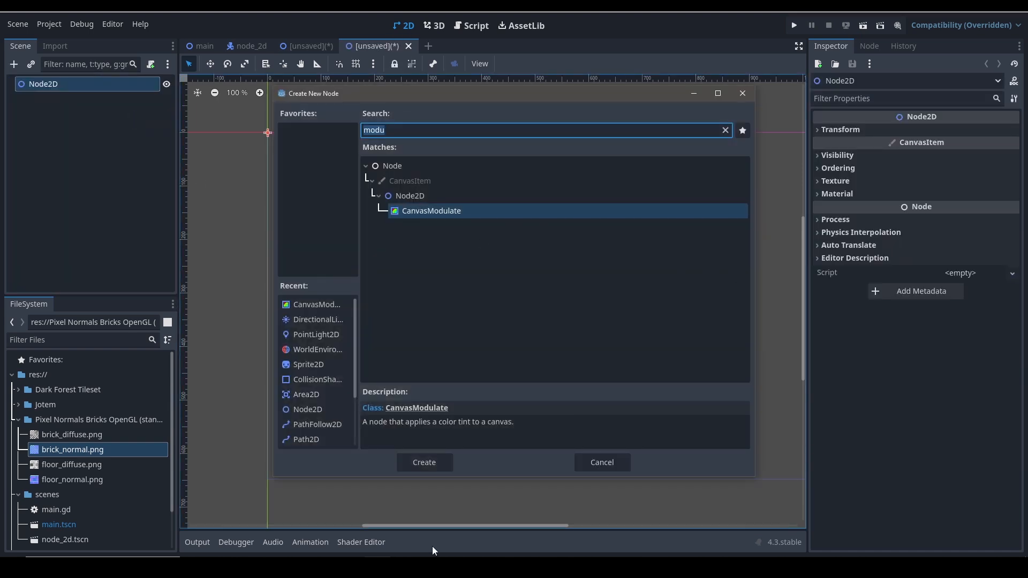
left_click(424, 462)
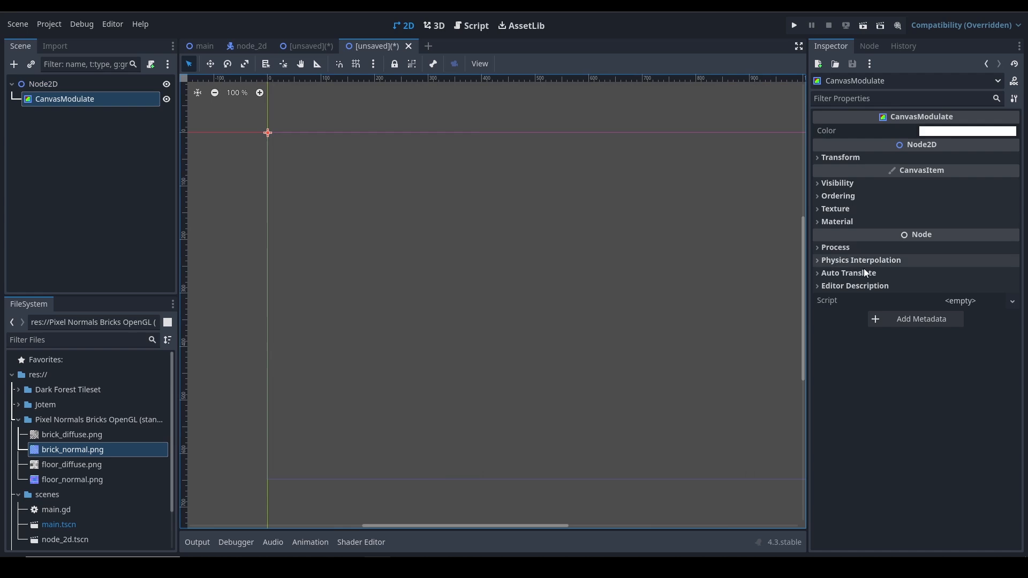
- Search the Add Child Node dialog for a Sprite2D node
left_click(72, 433)
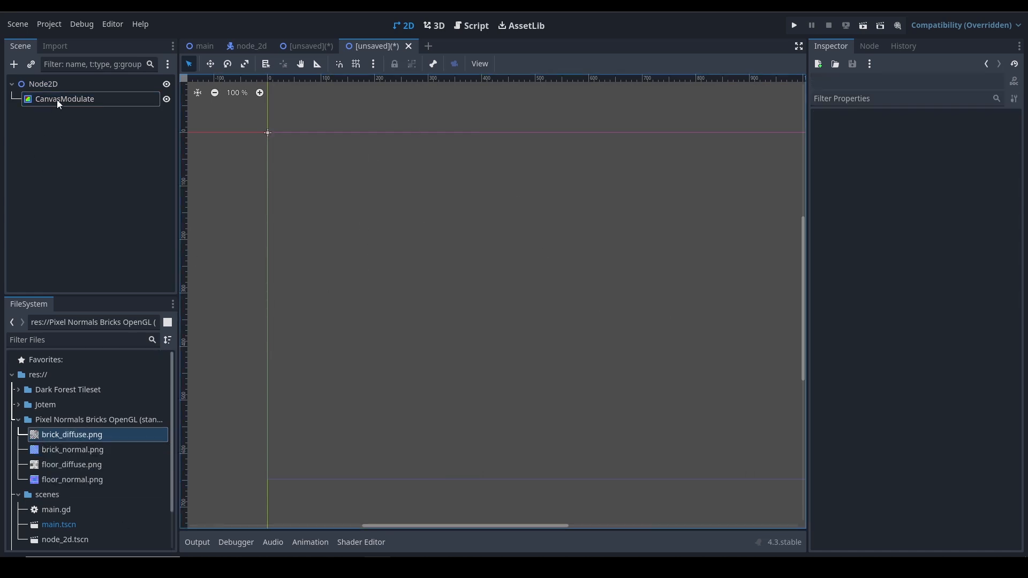
mouse_move(42, 84)
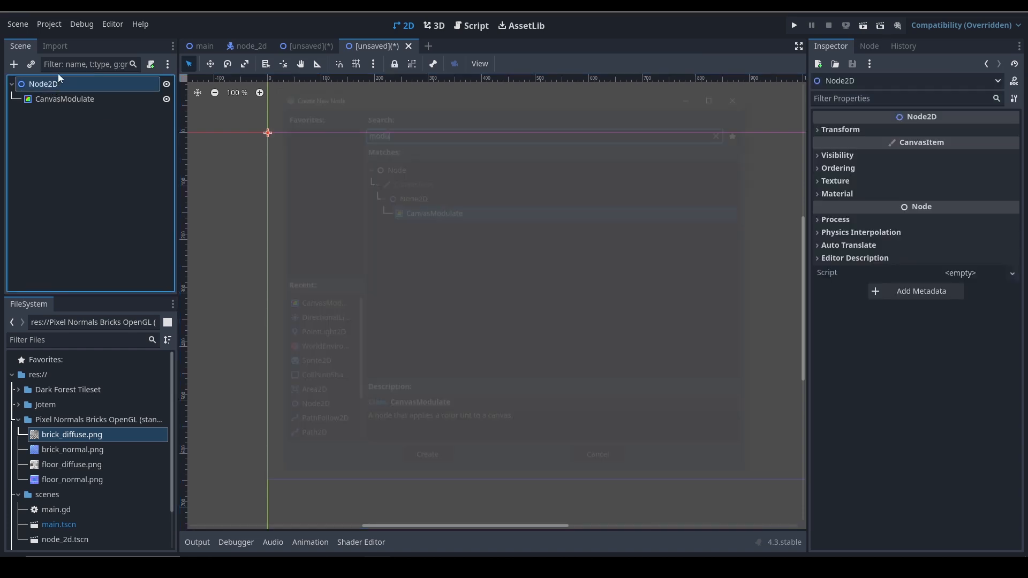
type("sprite")
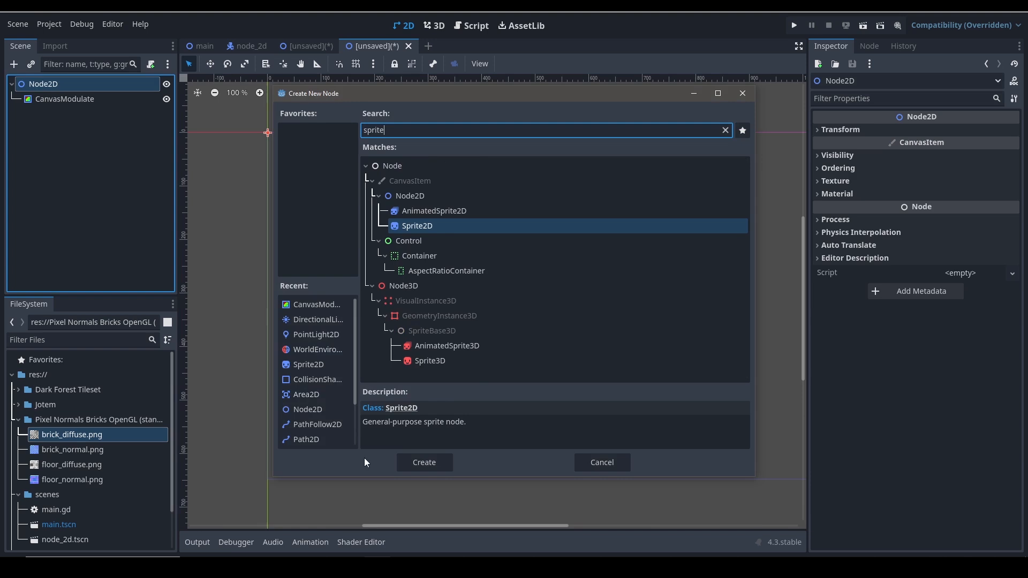
- Create the Sprite2D with a new CanvasTexture and expand its Diffuse settings for brick_diffuse.png
left_click(423, 462)
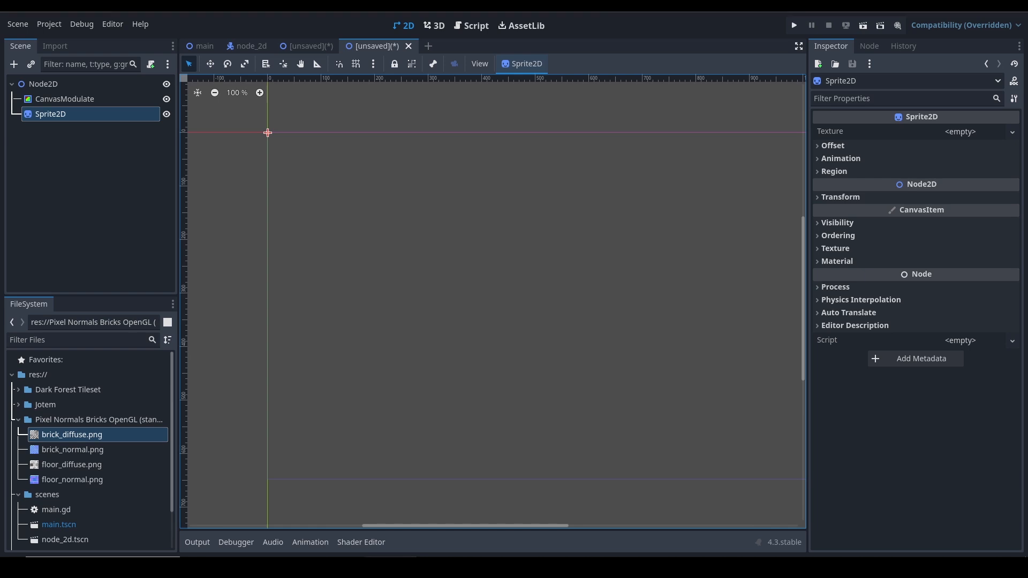
mouse_move(801, 231)
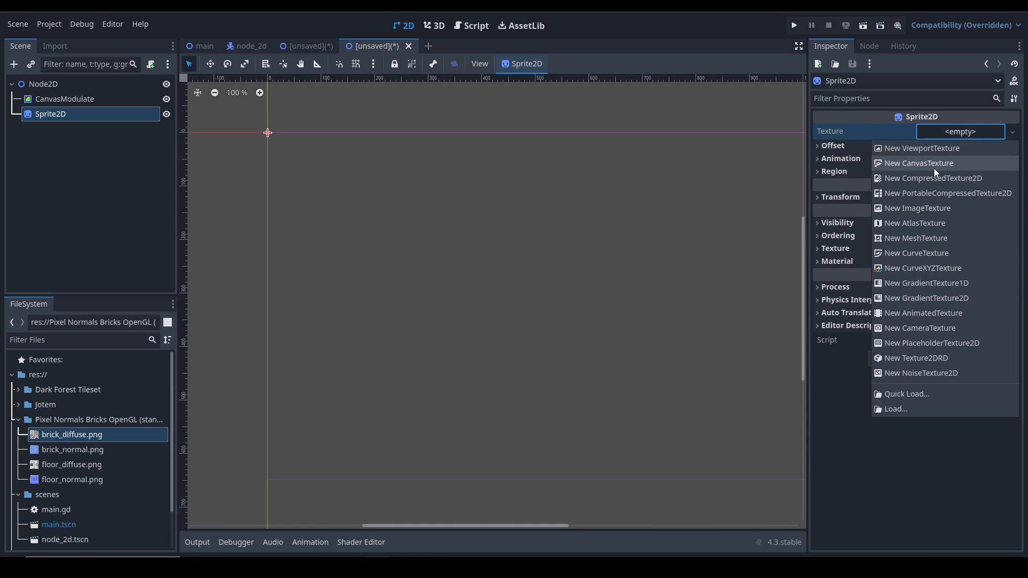
left_click(918, 162)
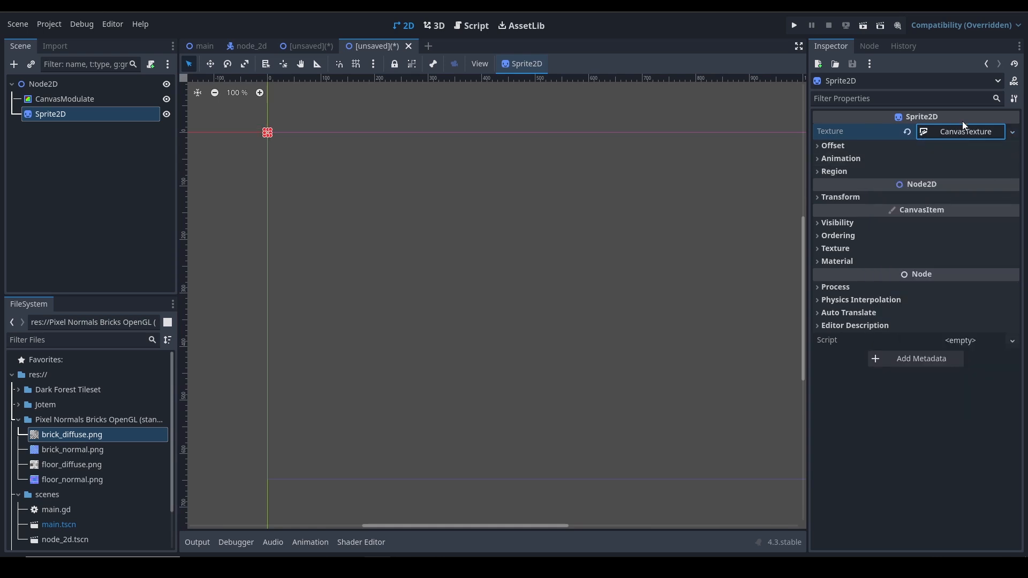
left_click(828, 131)
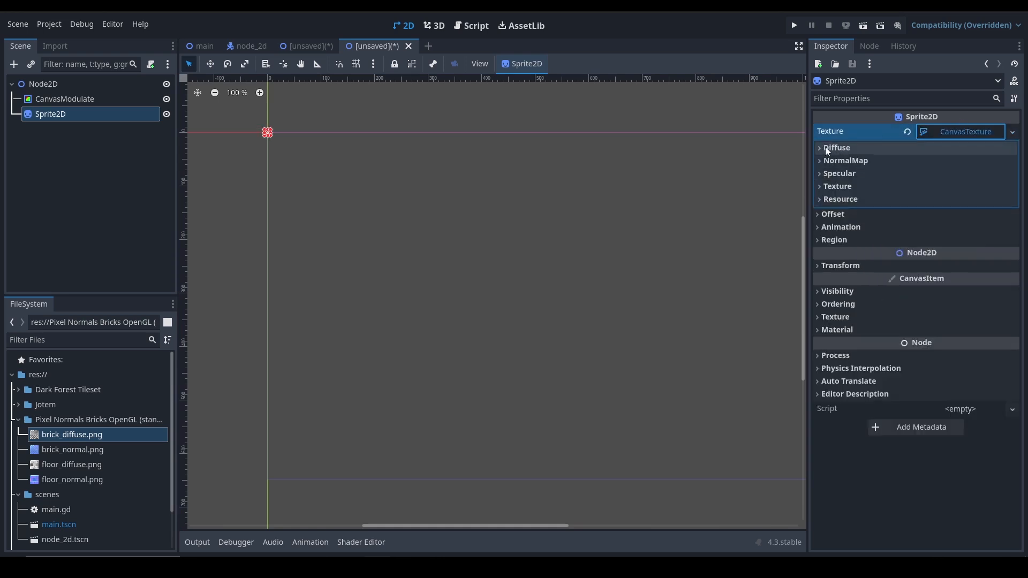
left_click(837, 148)
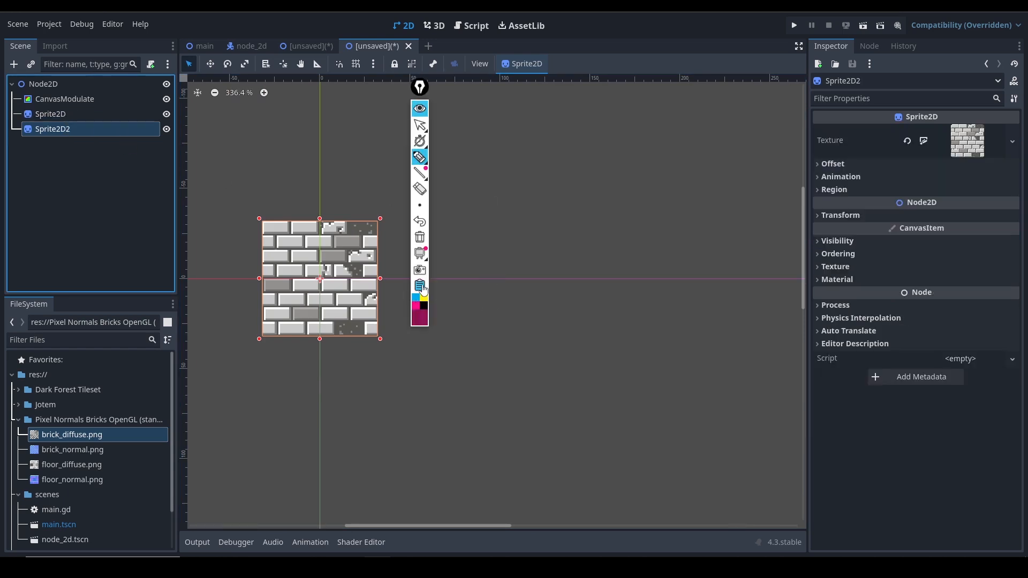
- Place the second sprite right of the first, keep it, and give it a new CanvasTexture for floor_diffuse.png
left_click(418, 287)
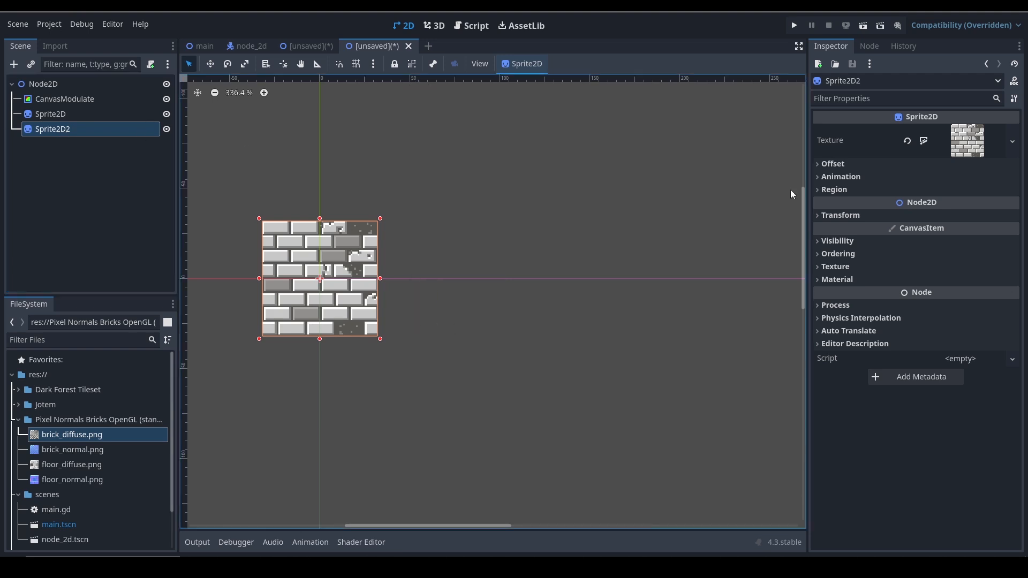
left_click_drag(319, 279, 507, 278)
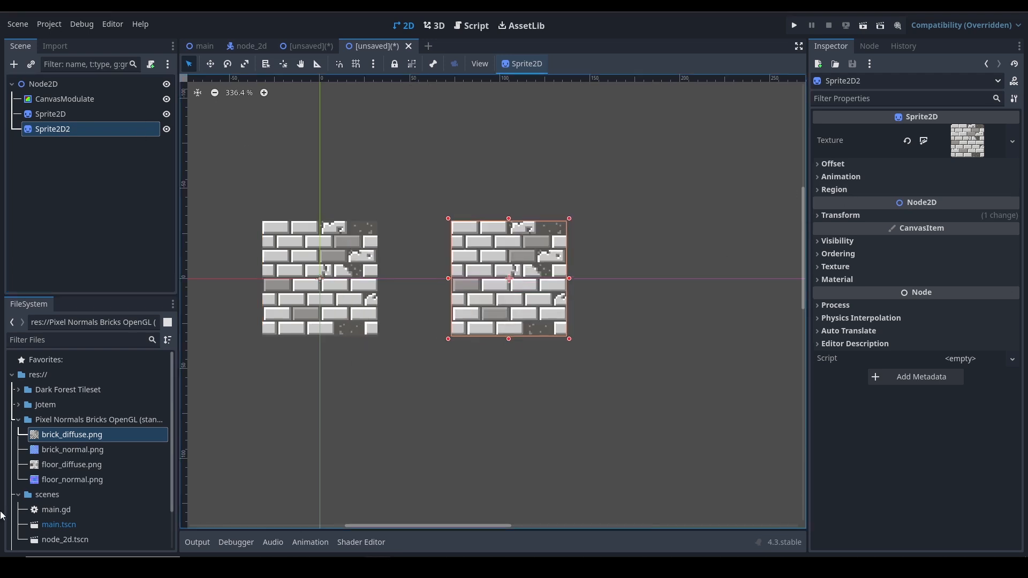
left_click(72, 463)
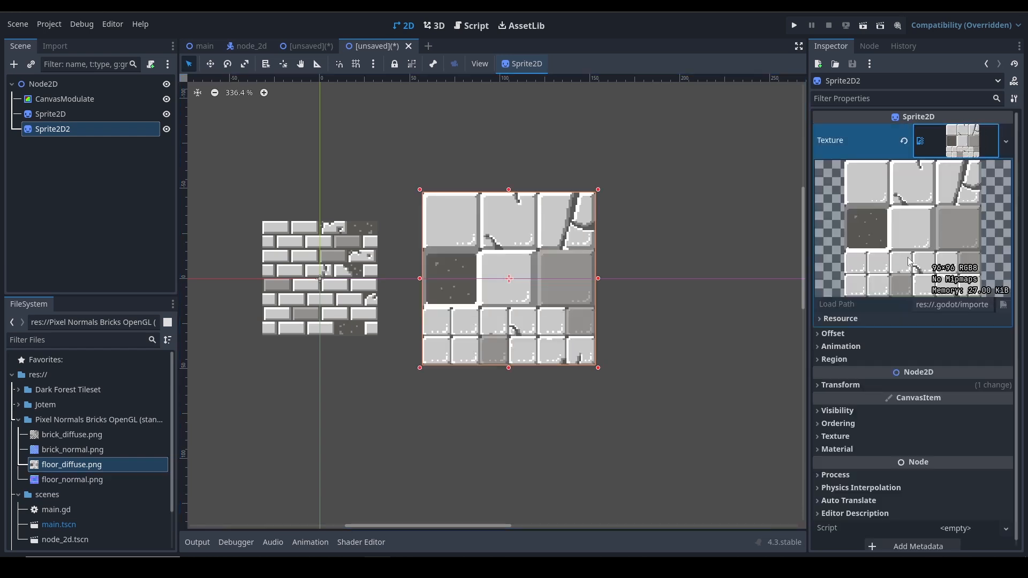
mouse_move(960, 140)
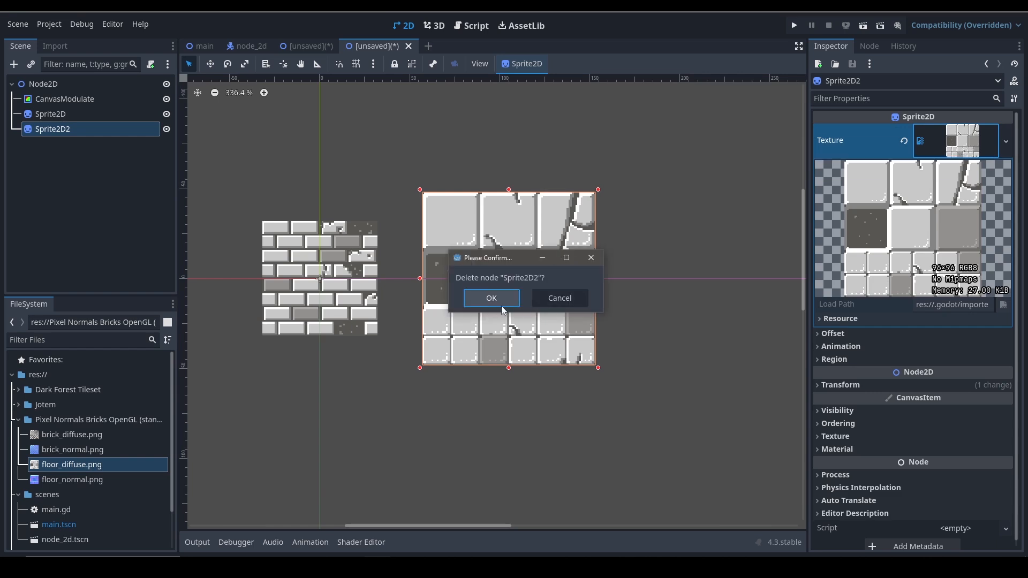
left_click(491, 298)
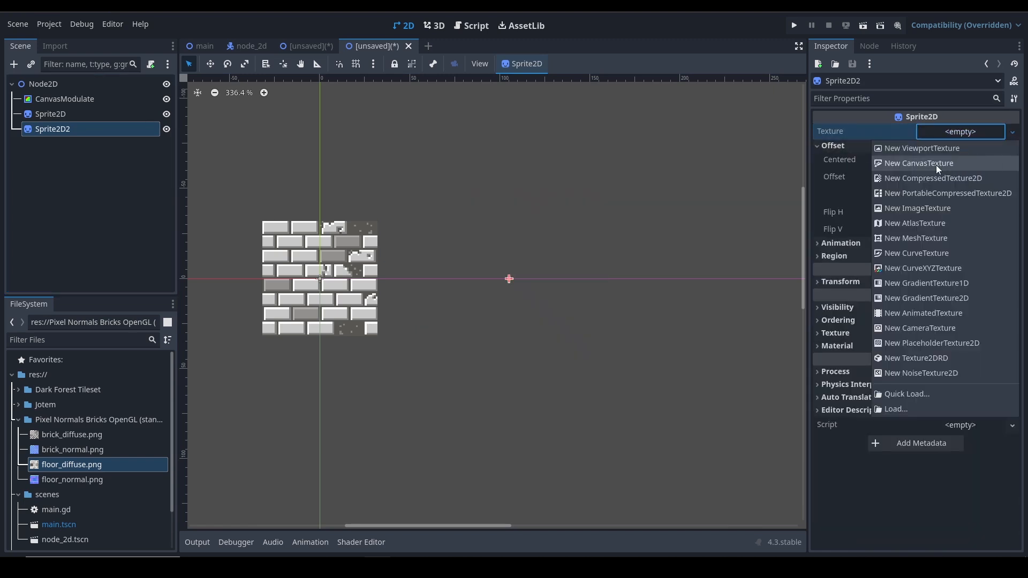
left_click(918, 163)
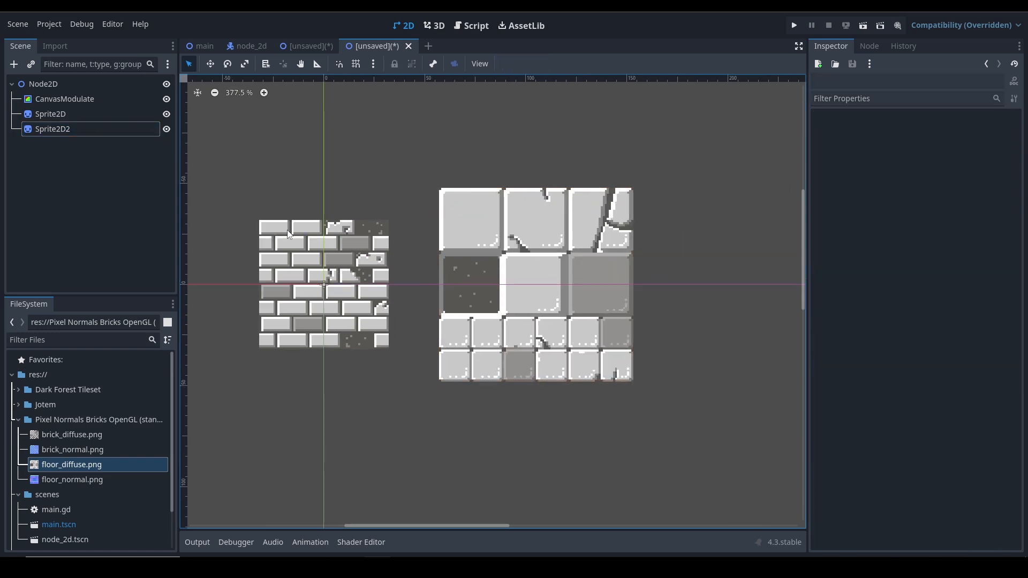
- Select brick_normal.png in the FileSystem dock to preview its blue-purple normal texture
left_click(72, 449)
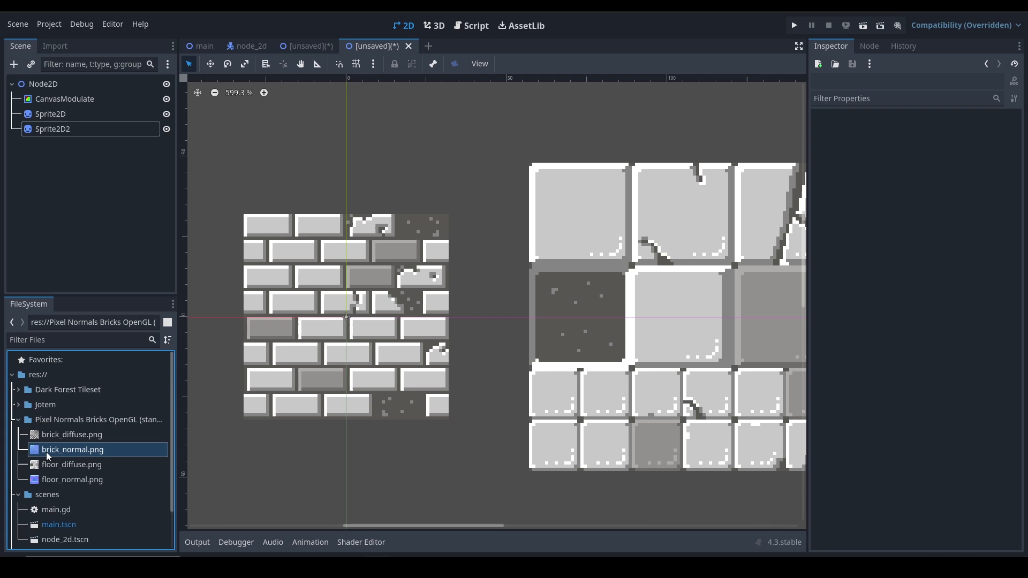
left_click(71, 448)
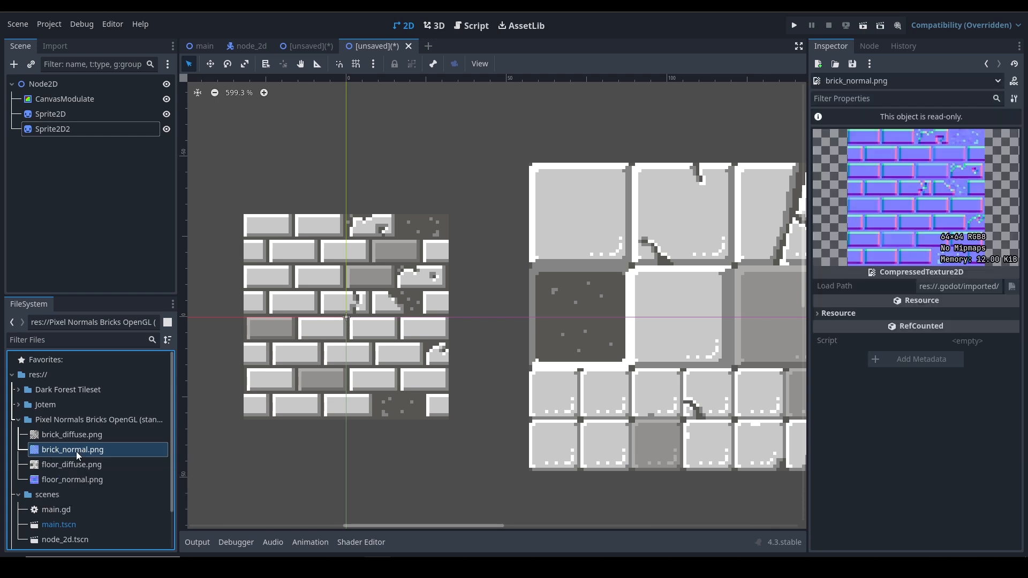
mouse_move(902, 218)
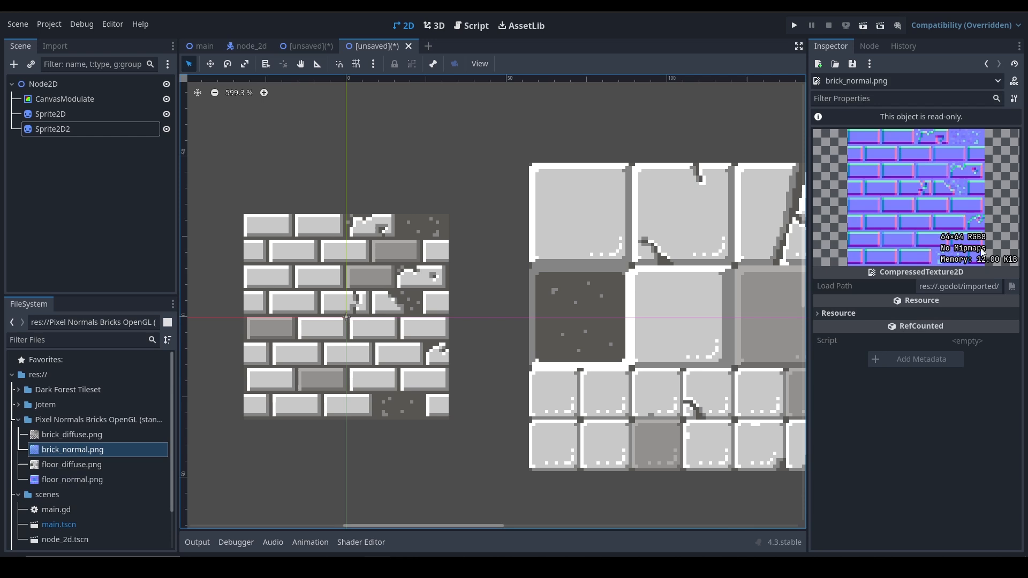
mouse_move(914, 225)
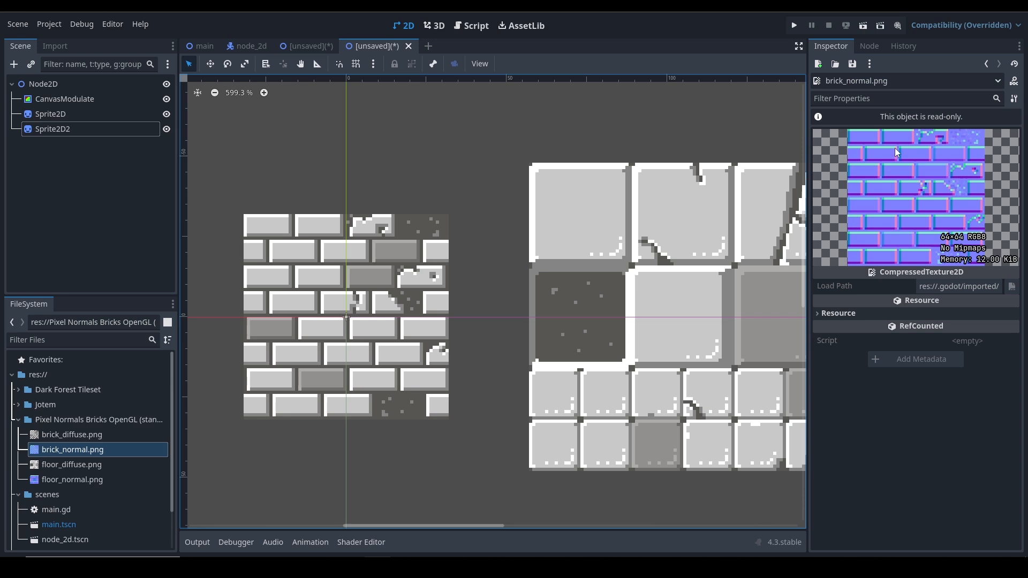
mouse_move(950, 247)
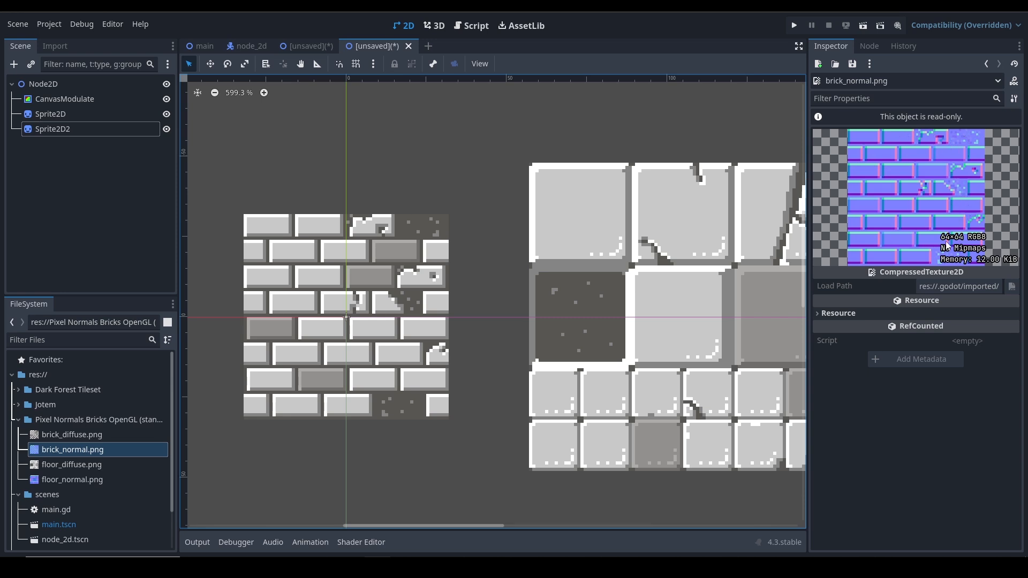
mouse_move(944, 219)
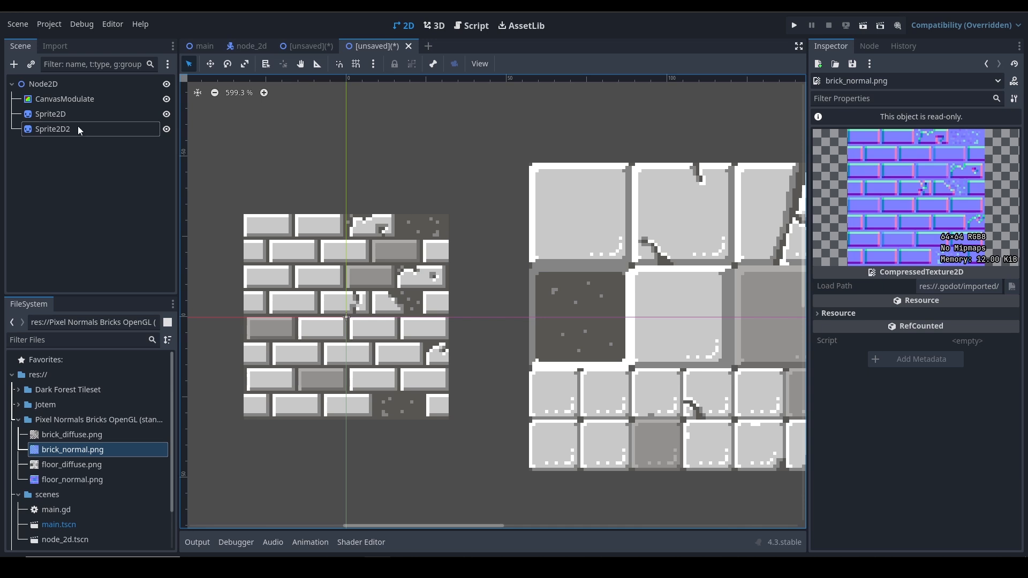
- Expand the brick sprite's NormalMap slot and assign brick_normal.png to it
left_click(50, 113)
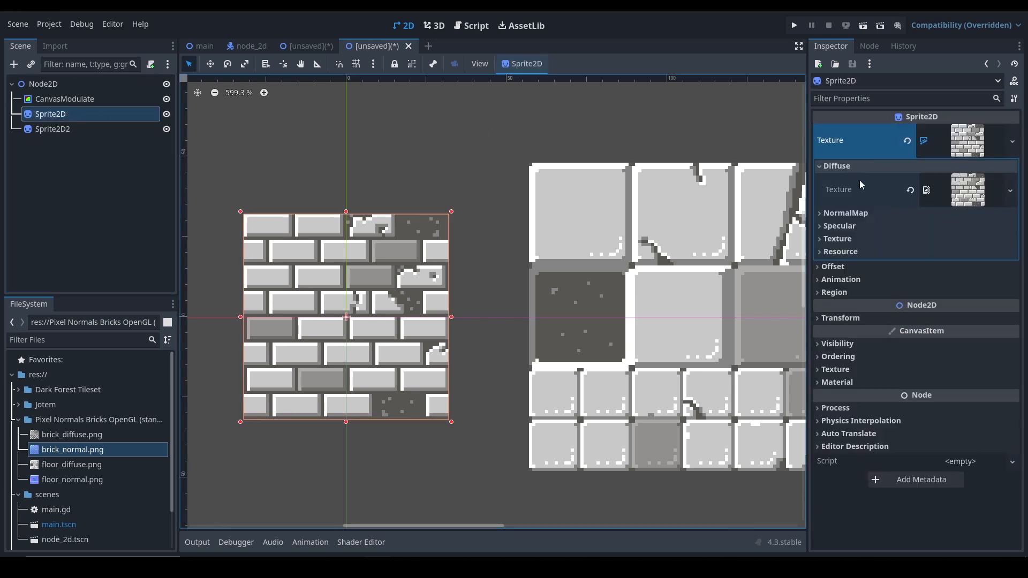
left_click(836, 165)
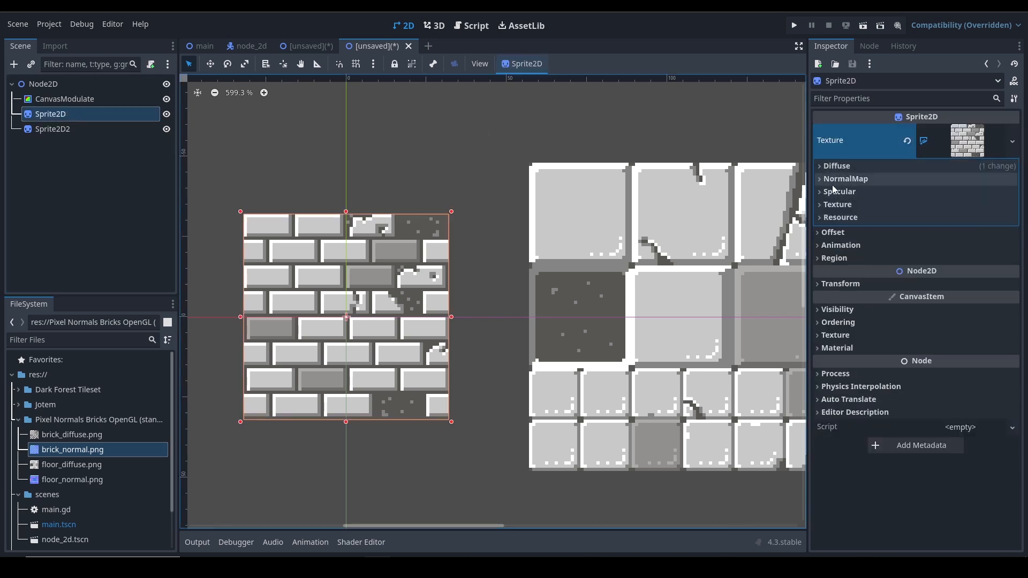
left_click(845, 179)
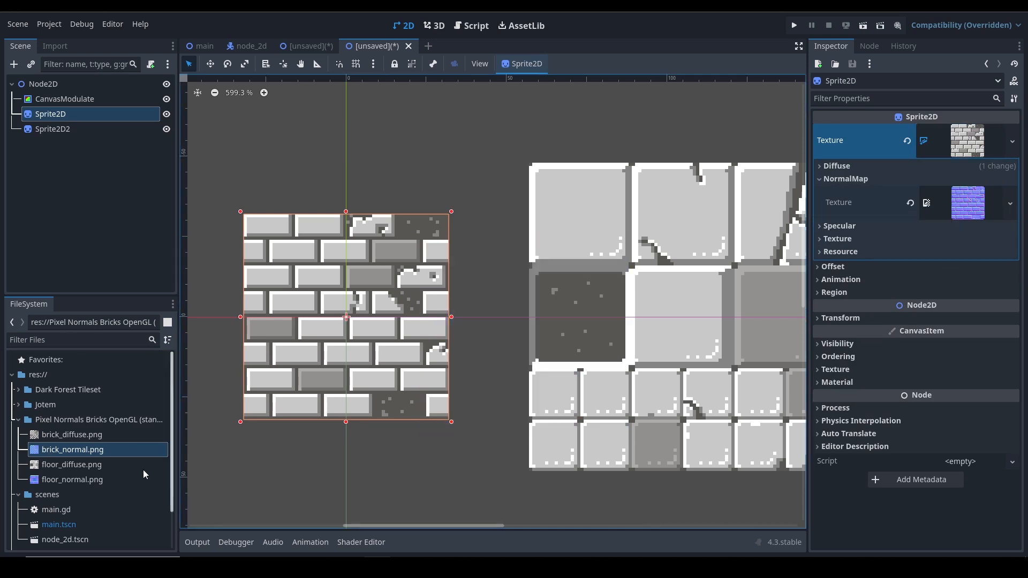
- Give the floor sprite floor_diffuse.png and a normal map, then select the CanvasModulate node
left_click(53, 129)
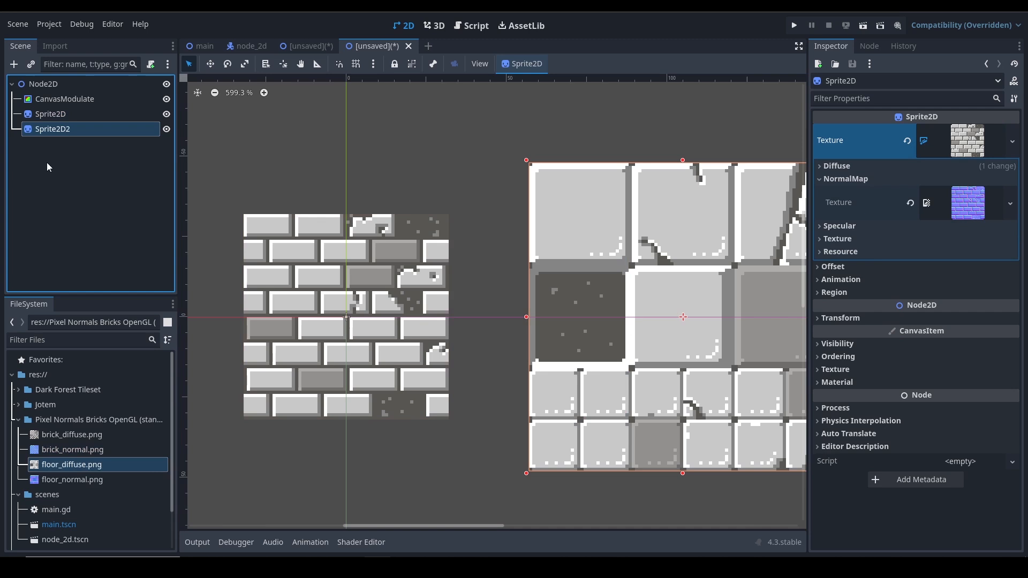
left_click_drag(70, 463, 670, 314)
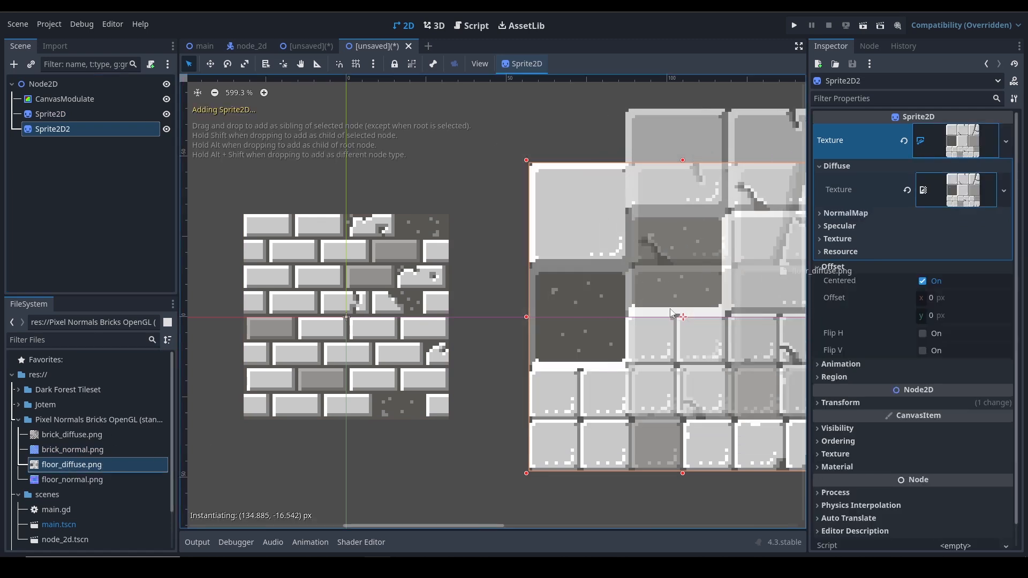
left_click(844, 212)
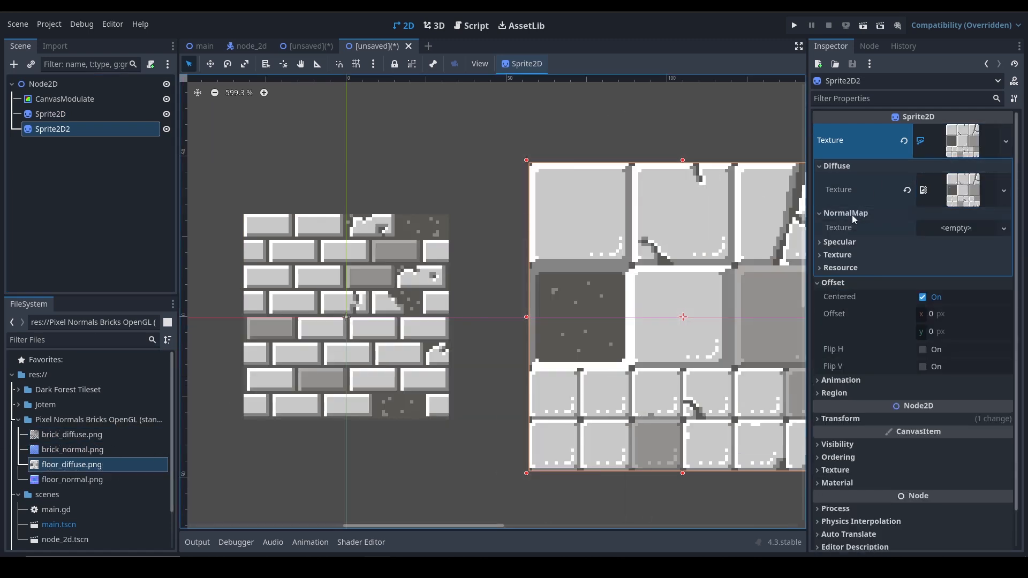
left_click_drag(72, 463, 243, 443)
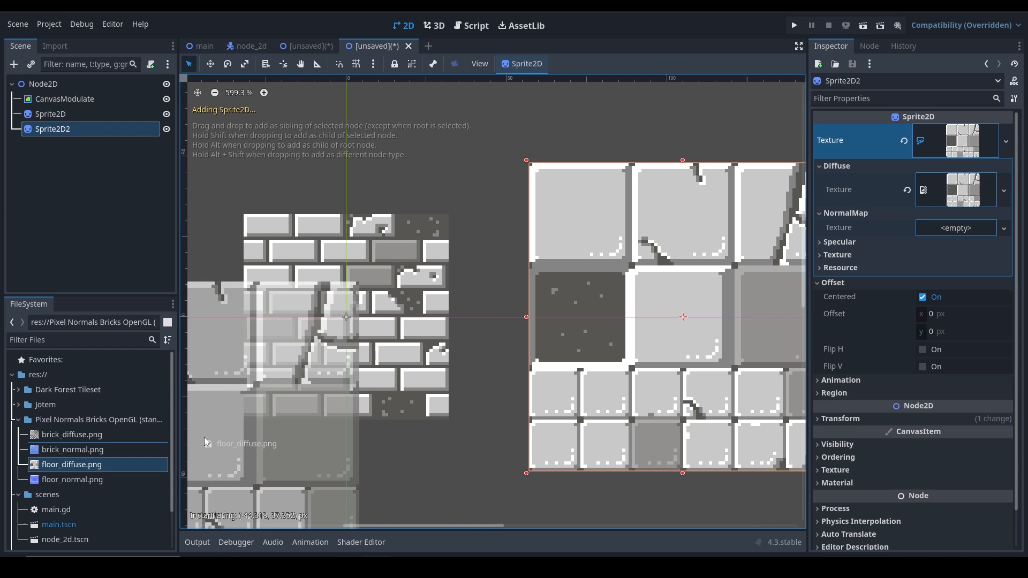
left_click(71, 480)
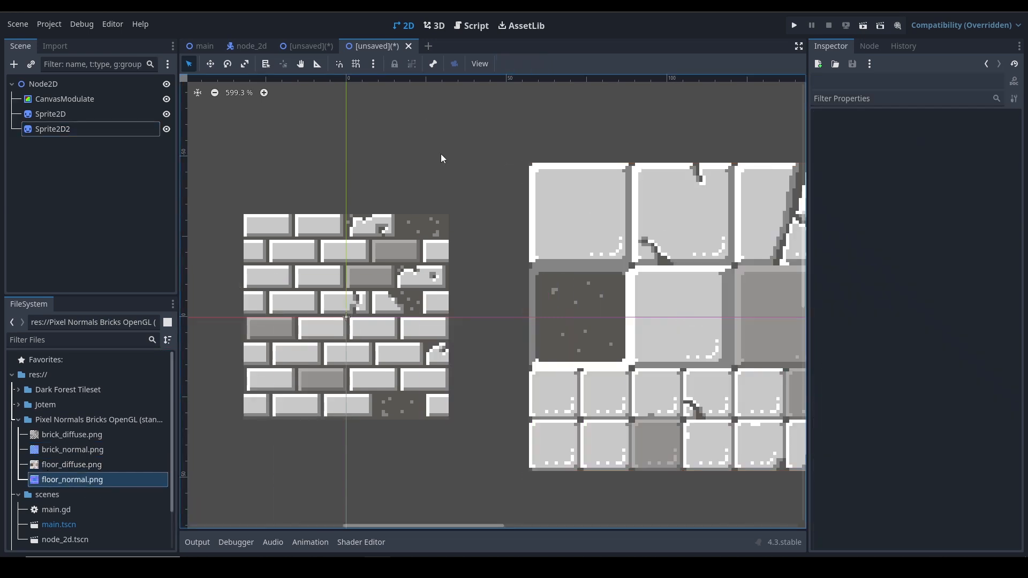
scroll("down", 3)
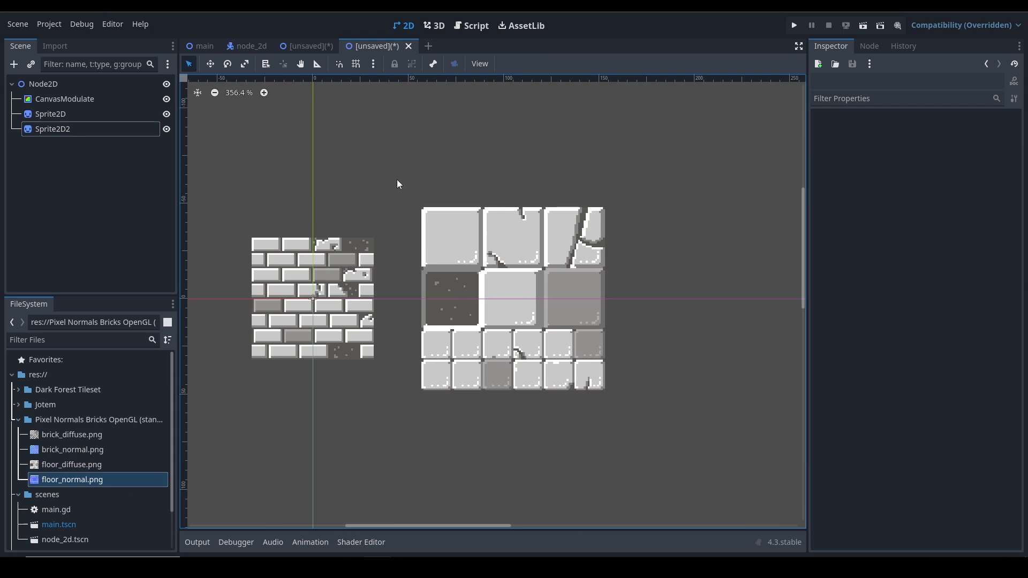
left_click(64, 98)
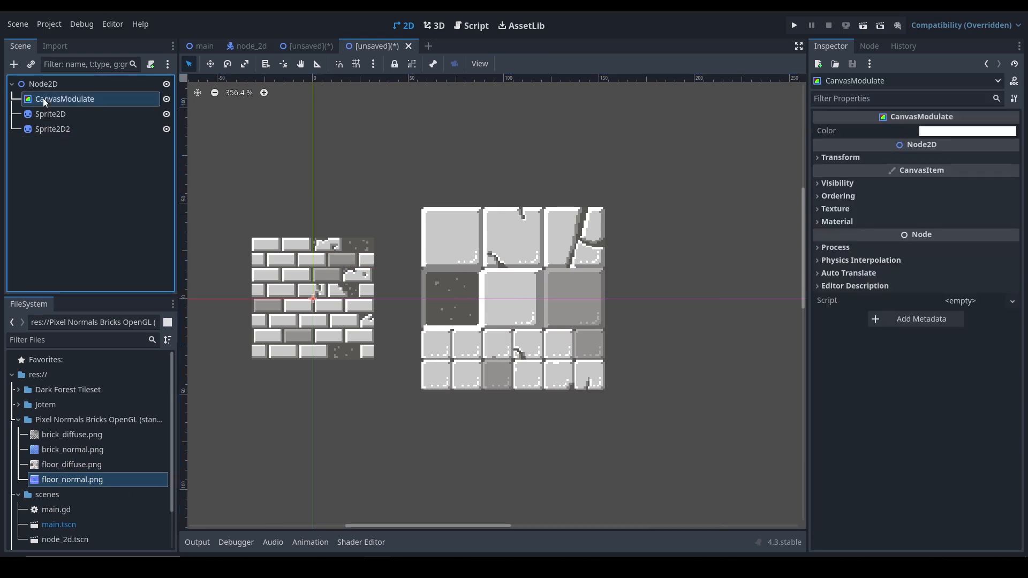
- Set the CanvasModulate colour to a dark bluish-lavender tint affecting both sprites
left_click(965, 131)
type("ff99ff")
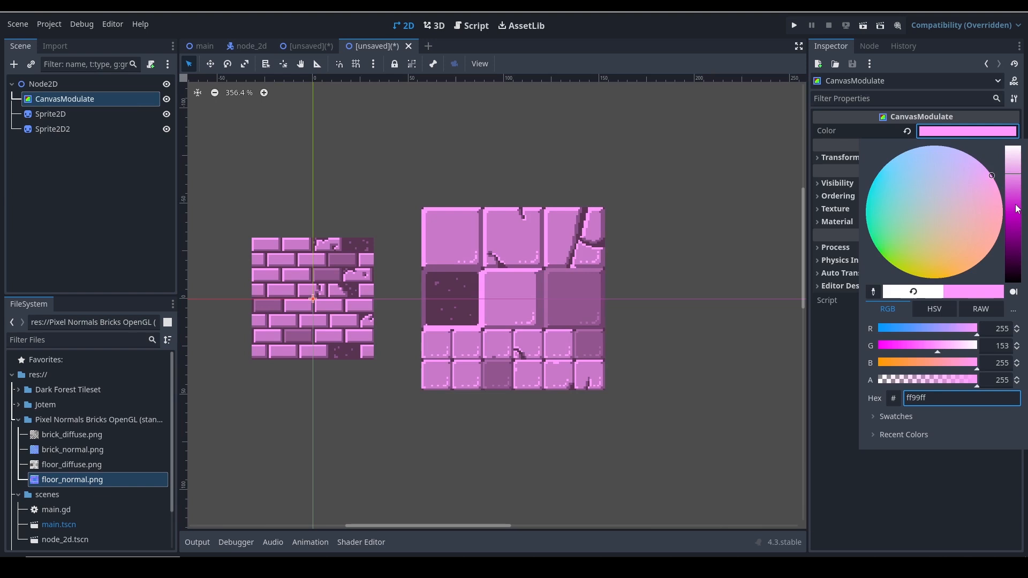
left_click(942, 150)
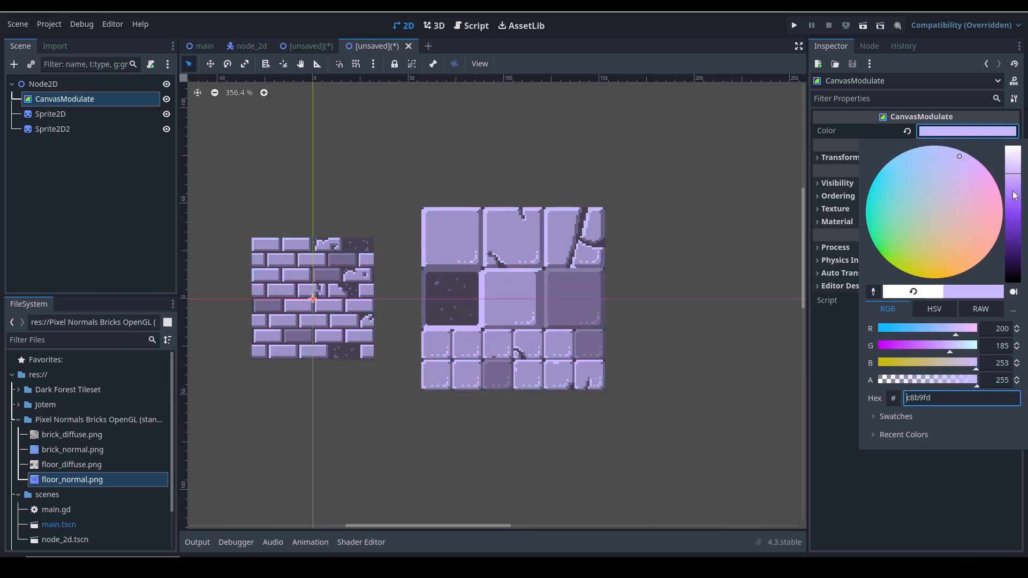
left_click(930, 164)
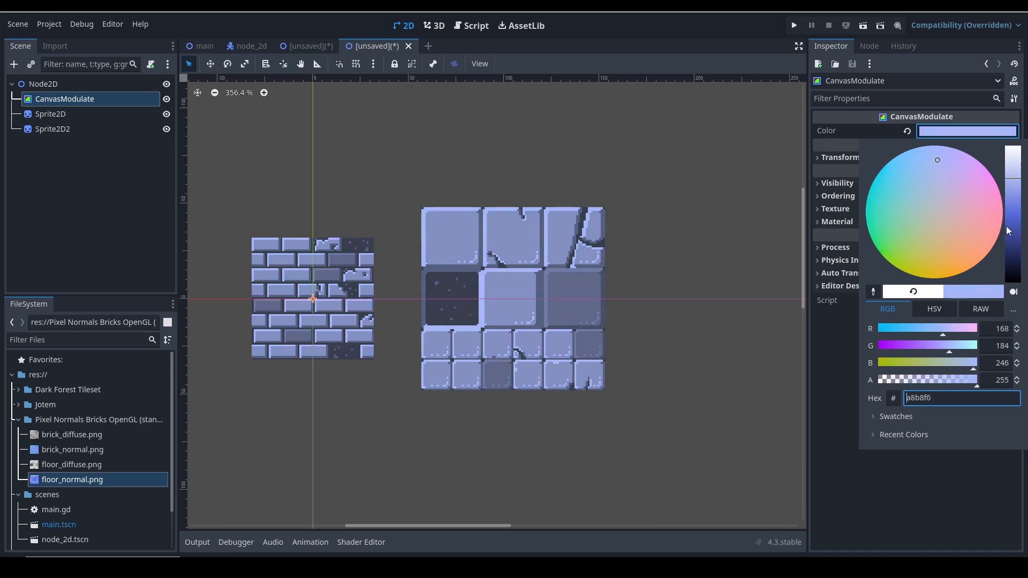
left_click(960, 169)
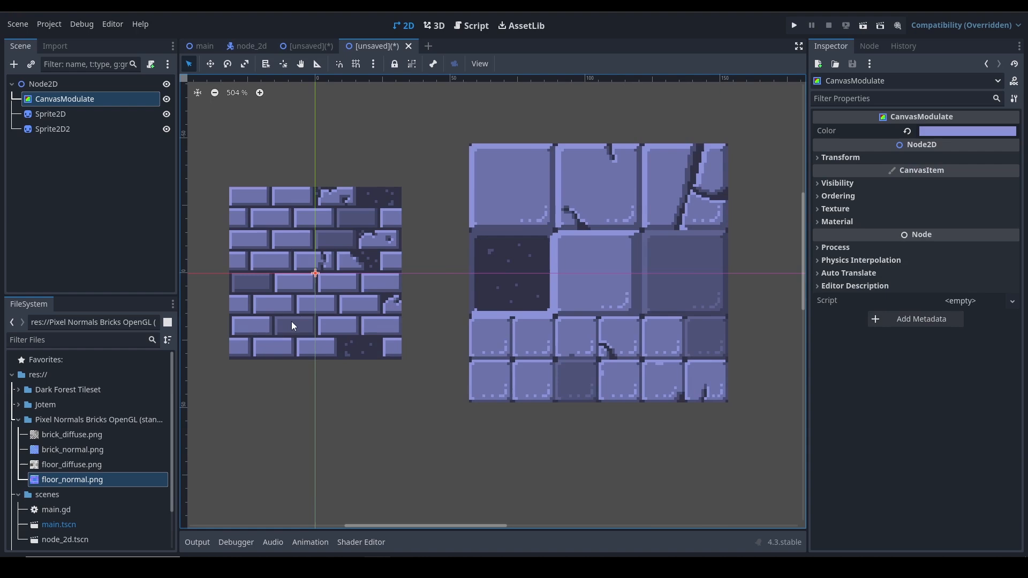
left_click(13, 64)
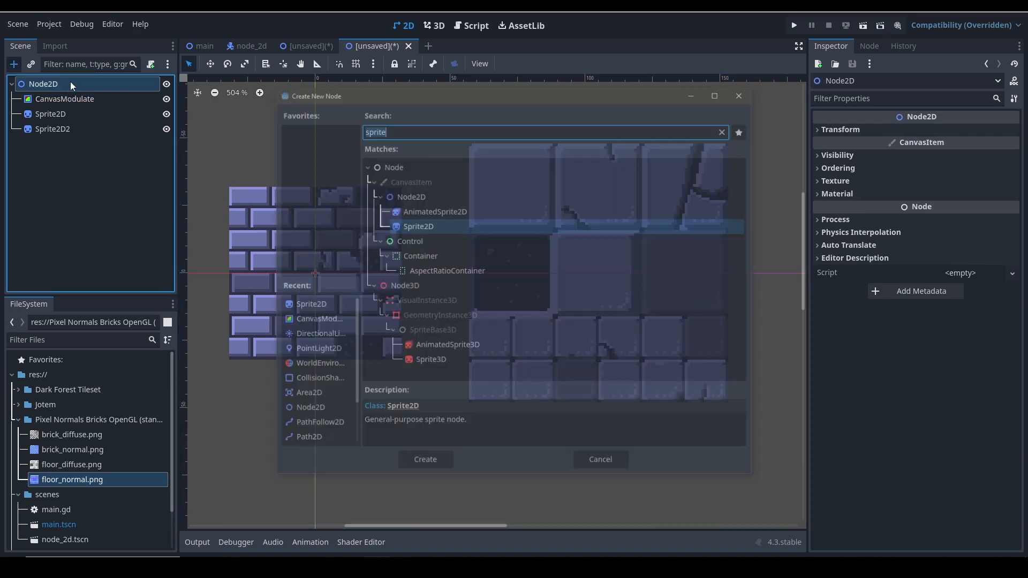
- Add a PointLight2D node and assign it a new GradientTexture2D as its texture
type("poi")
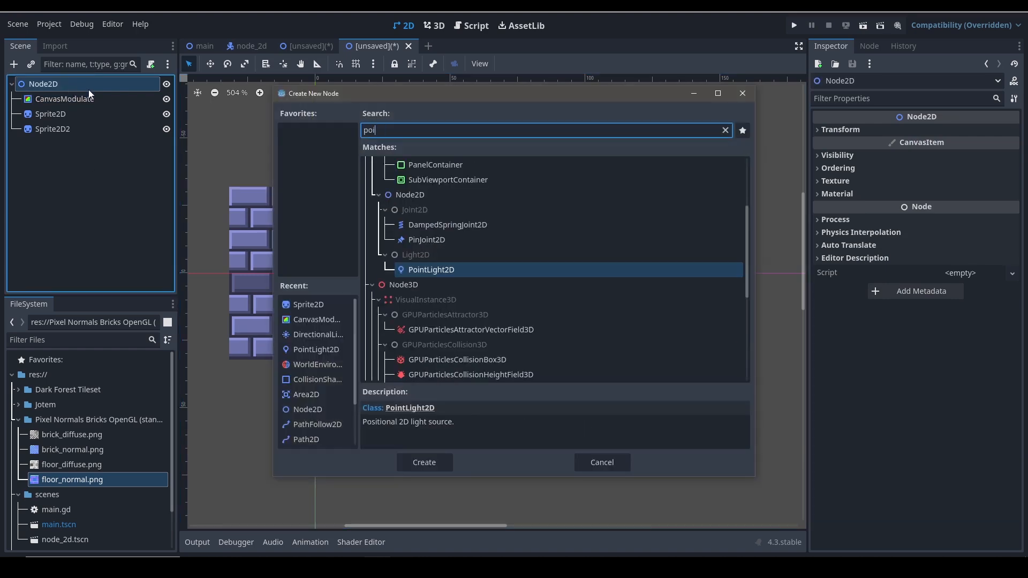
left_click(423, 462)
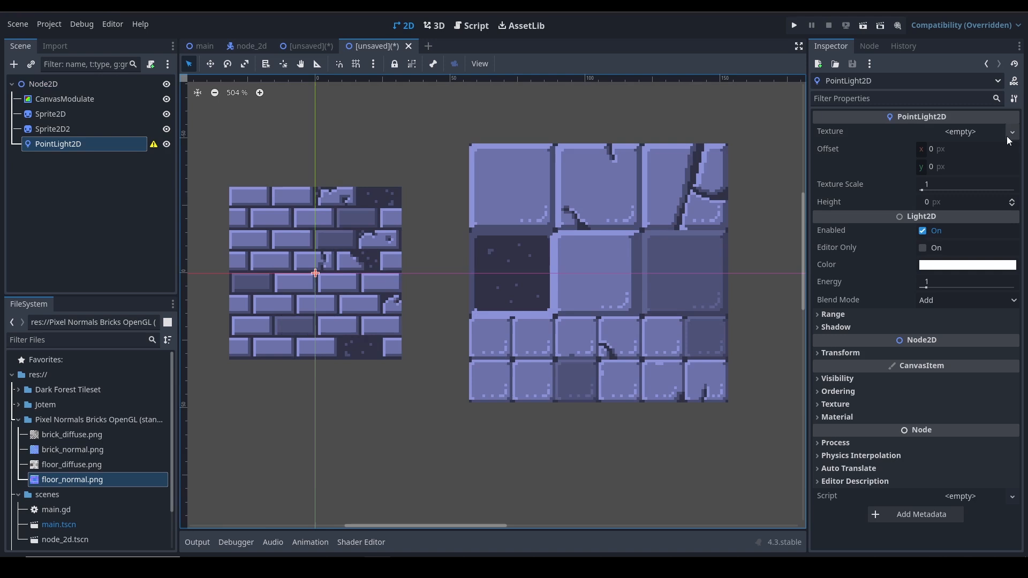
left_click(959, 130)
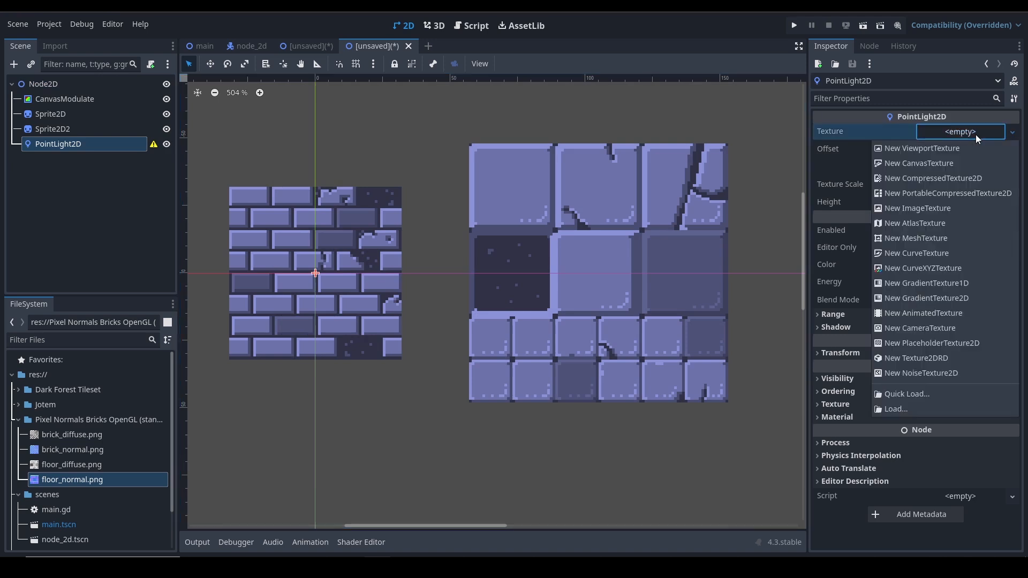
mouse_move(946, 282)
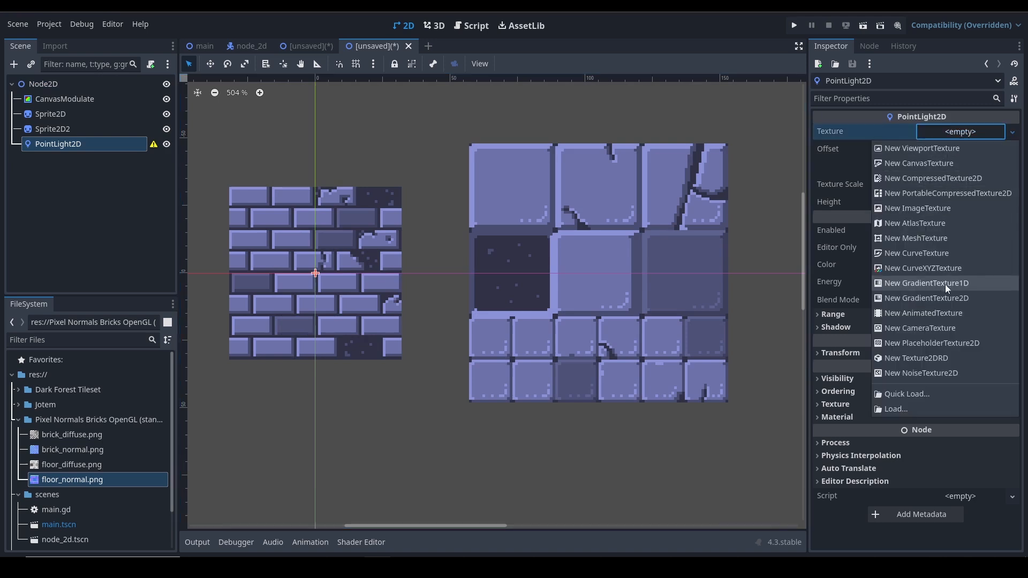
left_click(926, 282)
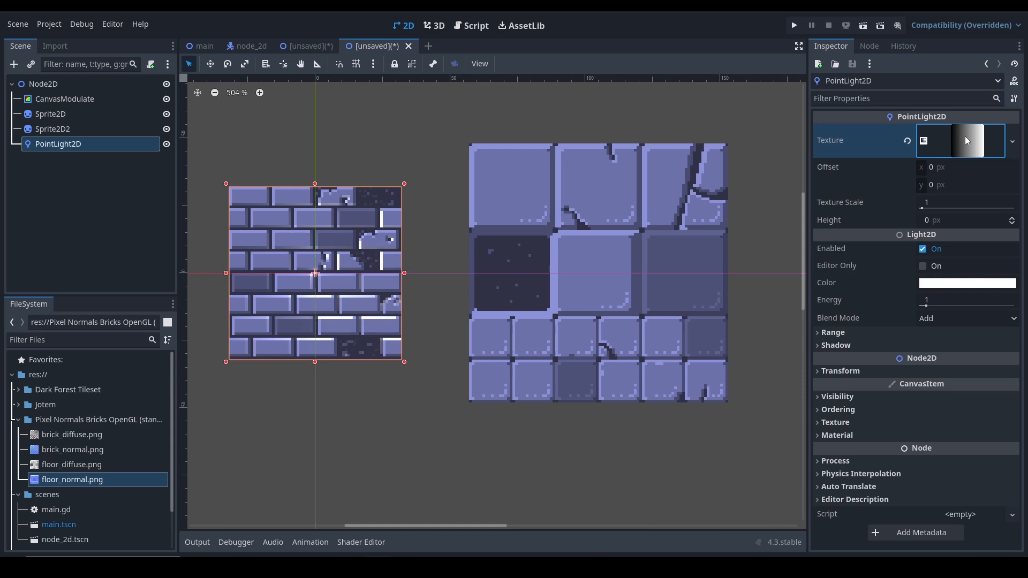
- Switch the gradient fill to Radial with its From point moved to the texture centre
left_click(963, 140)
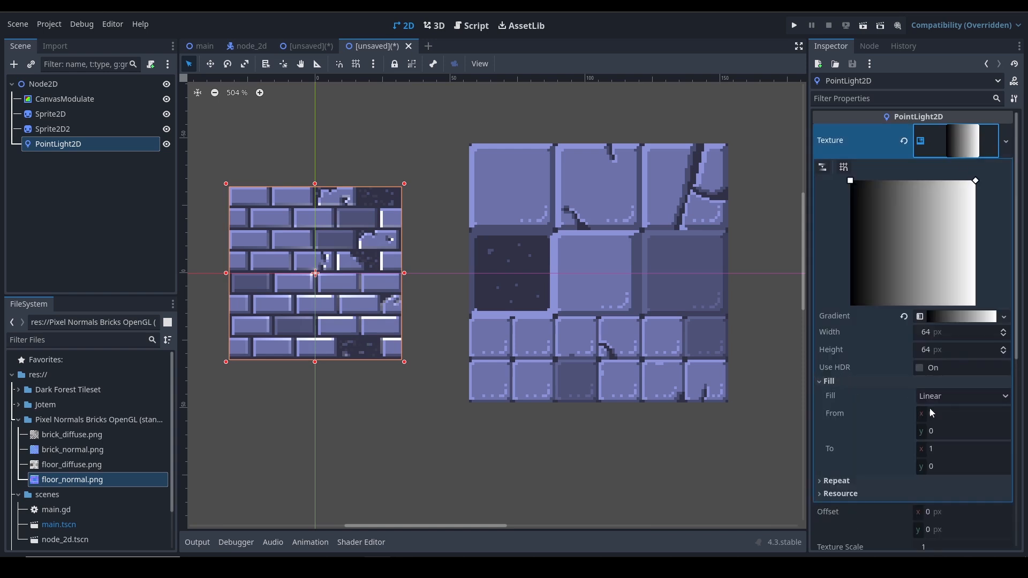
left_click(962, 395)
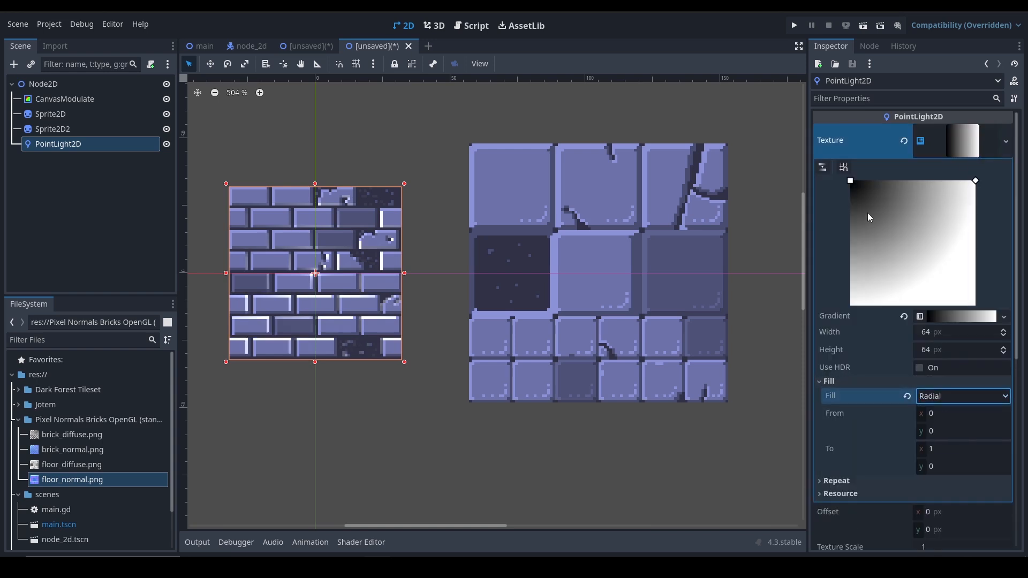
left_click_drag(849, 180, 910, 244)
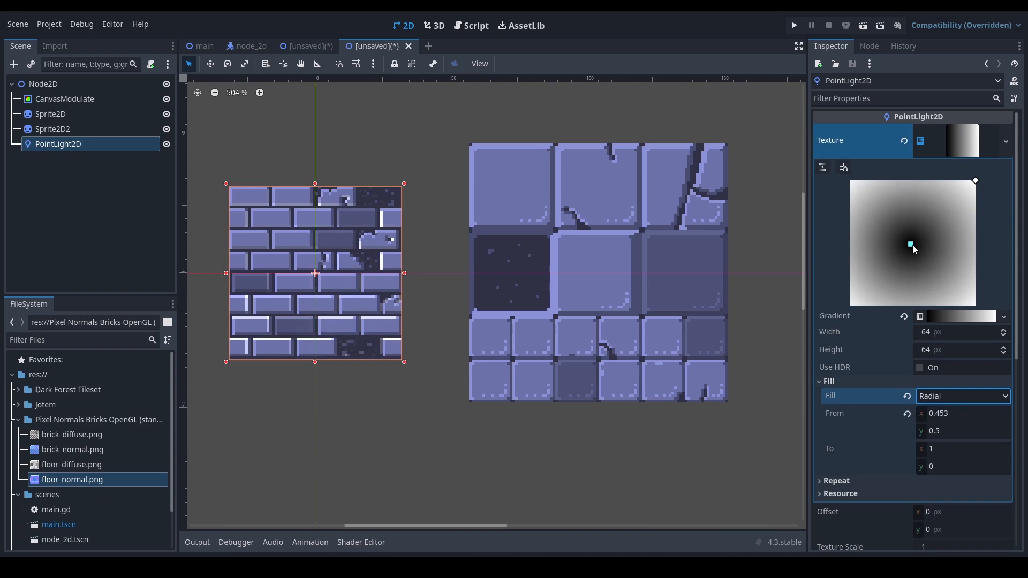
- Pull the black colour stop inward and fine-tune the glow's centre so it fades before the edges
left_click(957, 315)
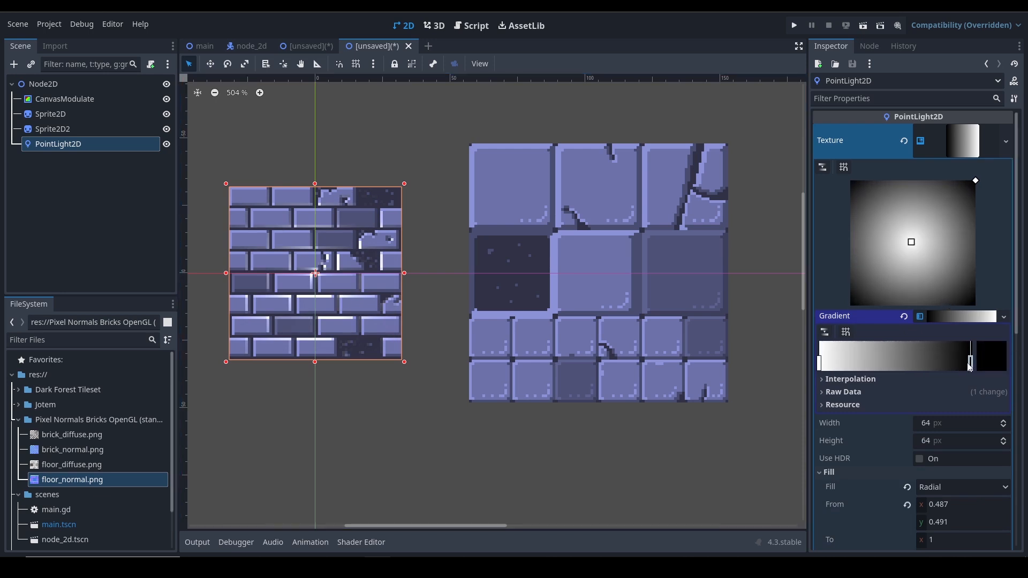
left_click_drag(970, 360, 921, 361)
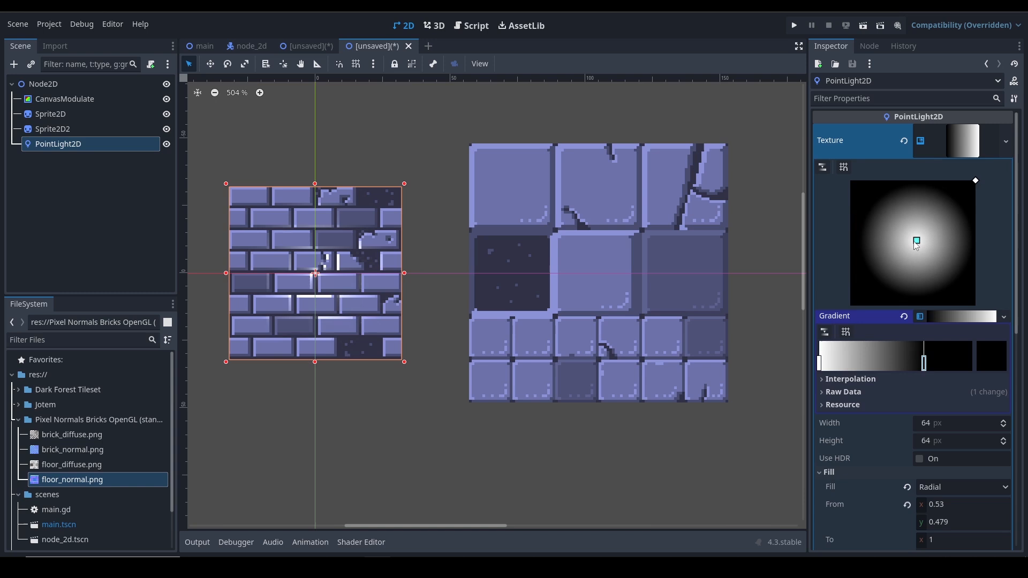
left_click_drag(915, 241, 916, 242)
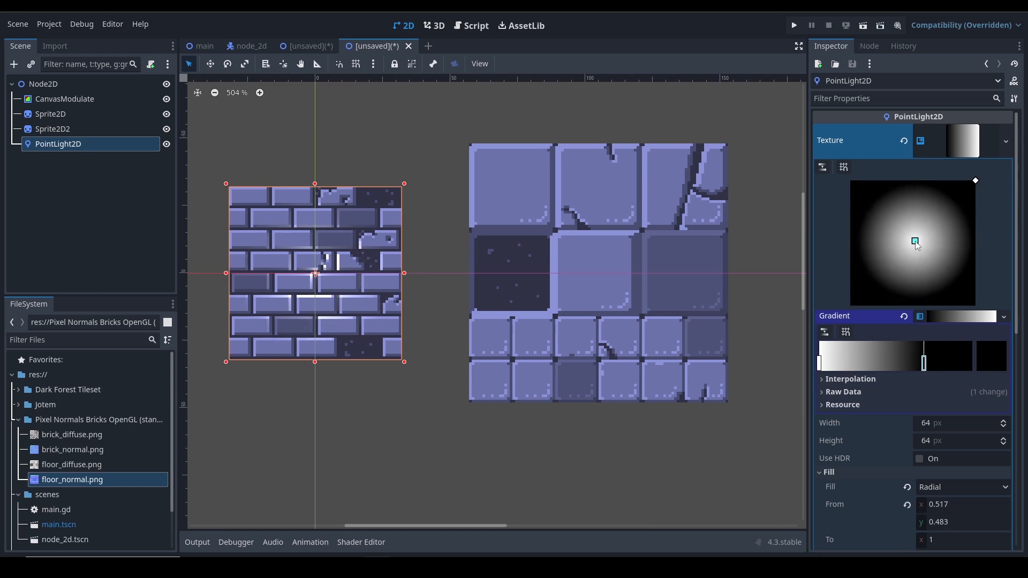
left_click_drag(913, 241, 915, 245)
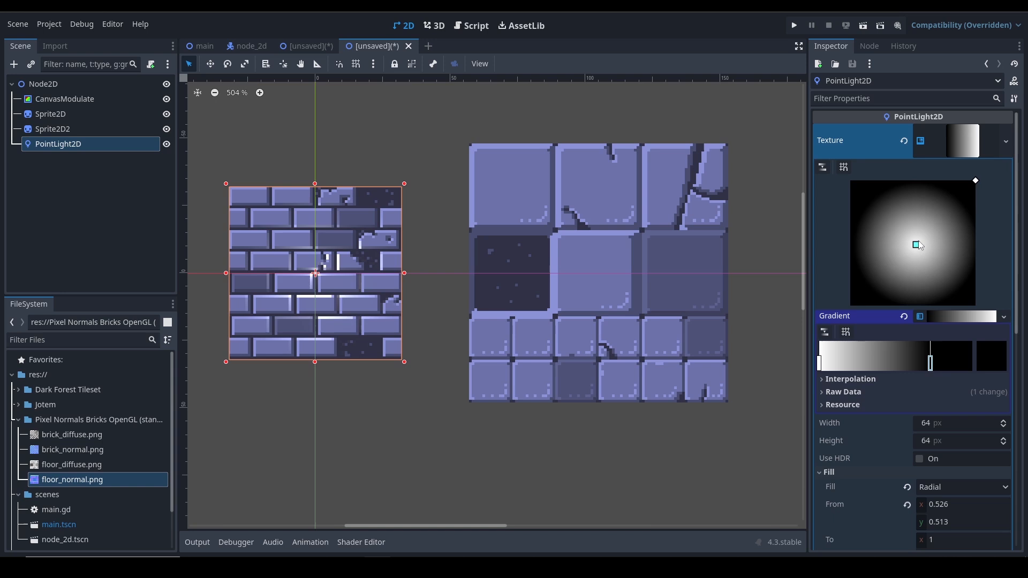
left_click_drag(918, 244, 910, 242)
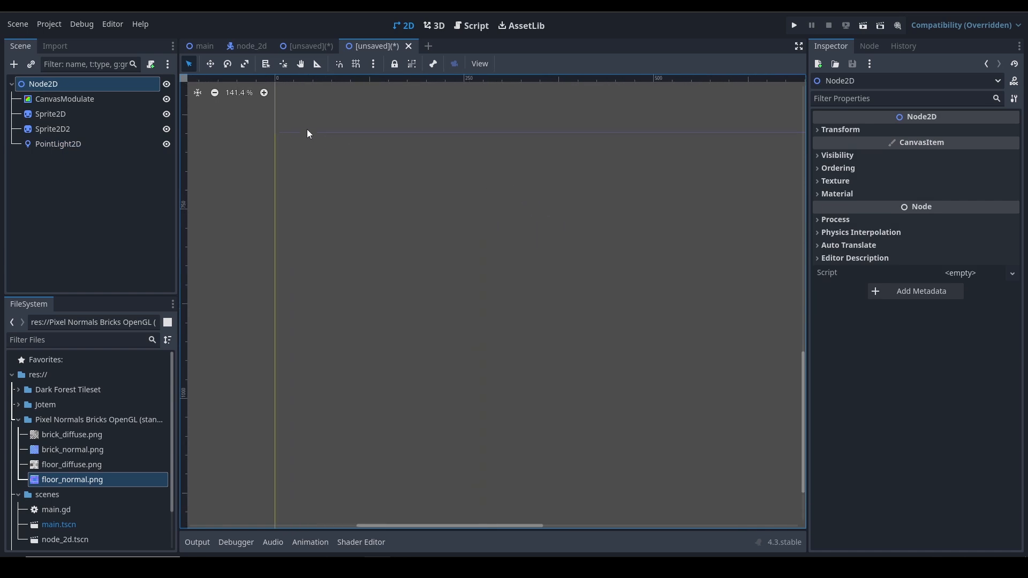
- Zoom out to see both sprites, select the PointLight2D and start raising its energy
left_click(52, 128)
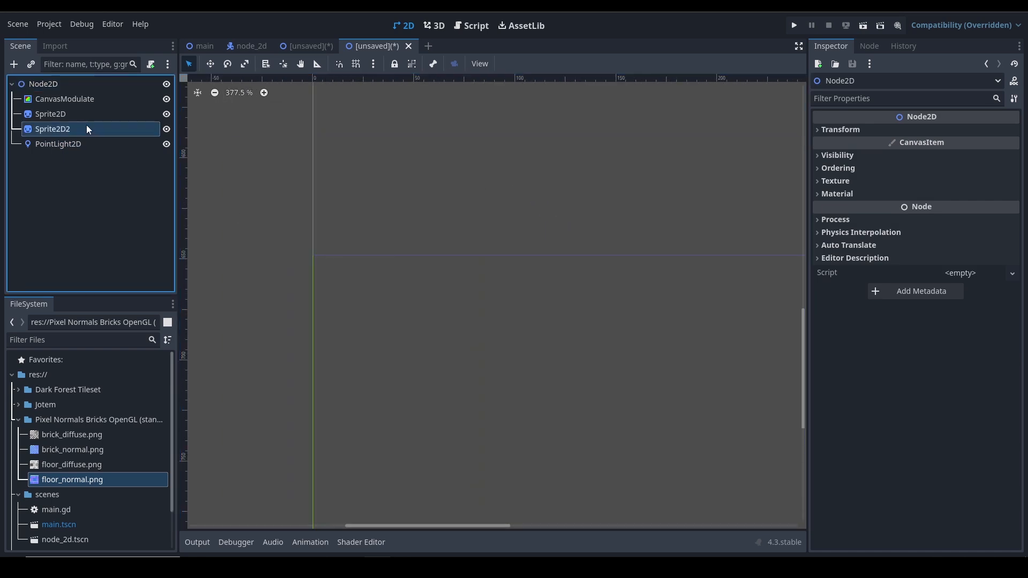
left_click(51, 113)
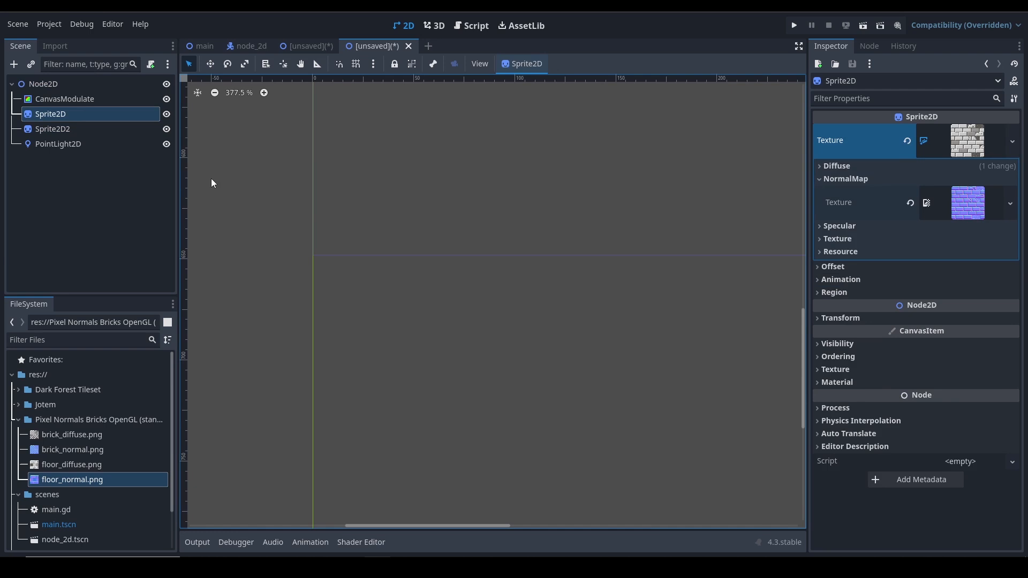
scroll("down", 3)
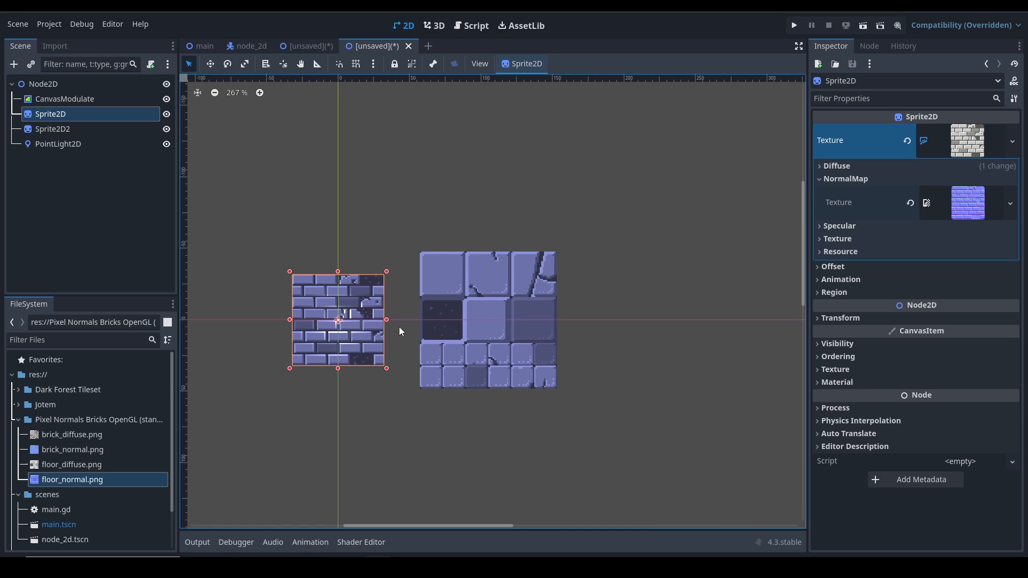
left_click(58, 143)
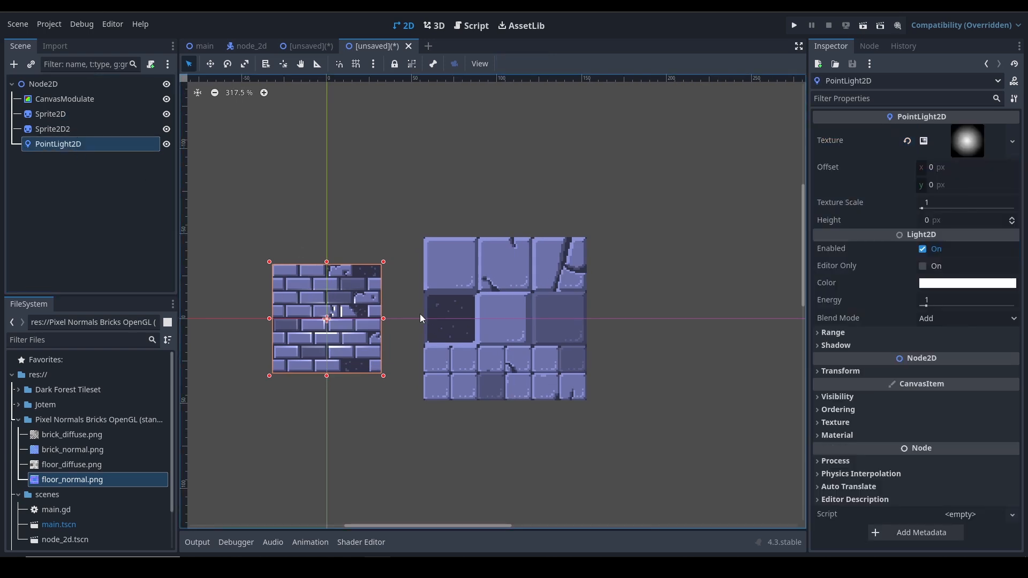
mouse_move(363, 273)
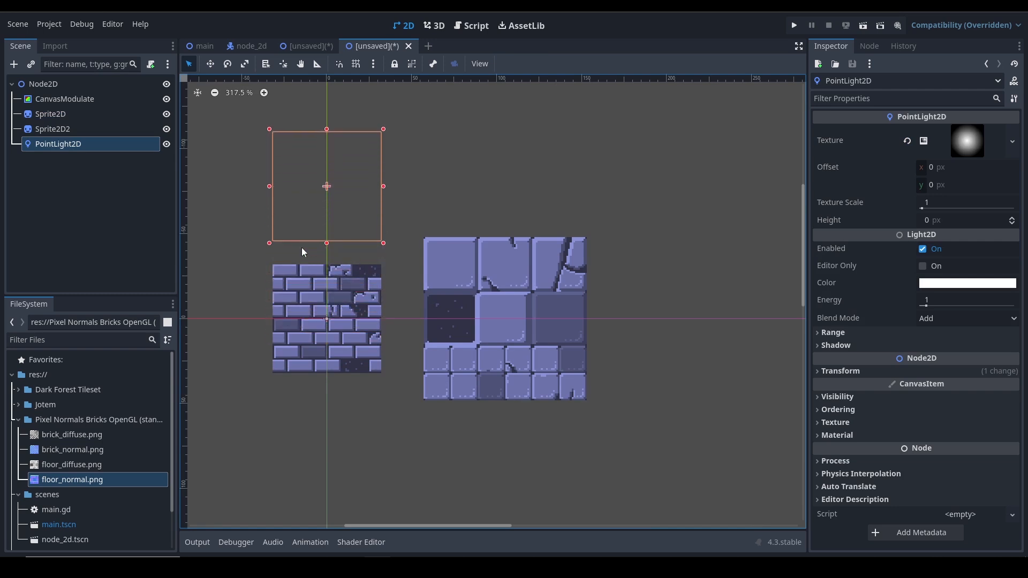
left_click(963, 300)
type("6.15")
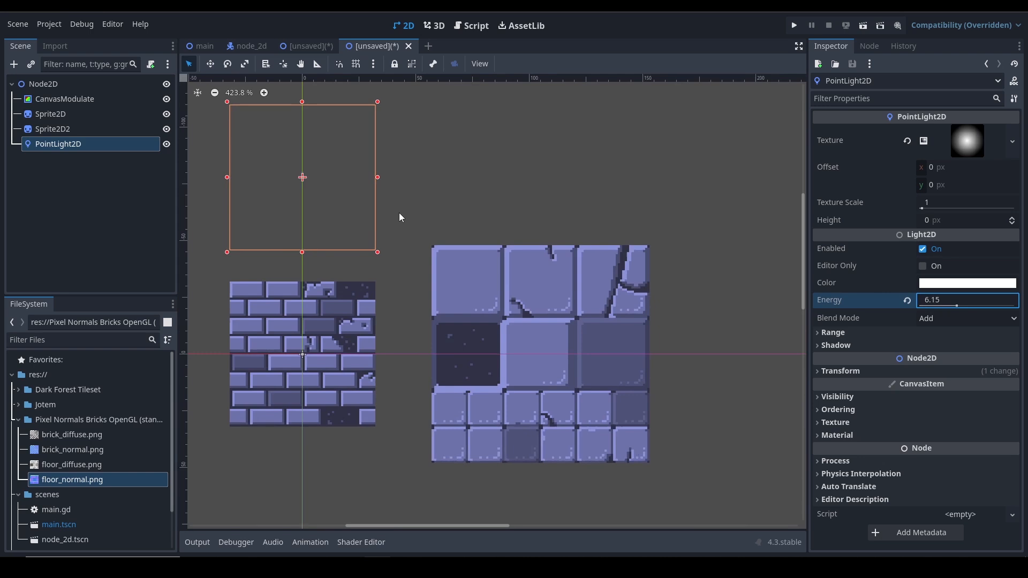
- Sweep the 6.15-energy light over the brick top and across the floor tiles, returning it above the sprites
left_click_drag(300, 176, 357, 263)
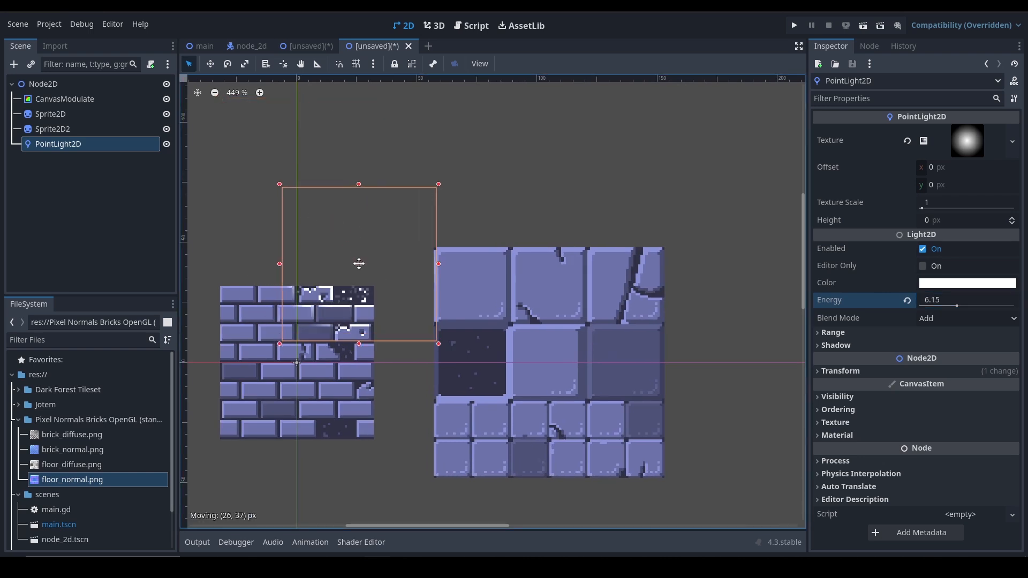
left_click_drag(358, 264, 384, 301)
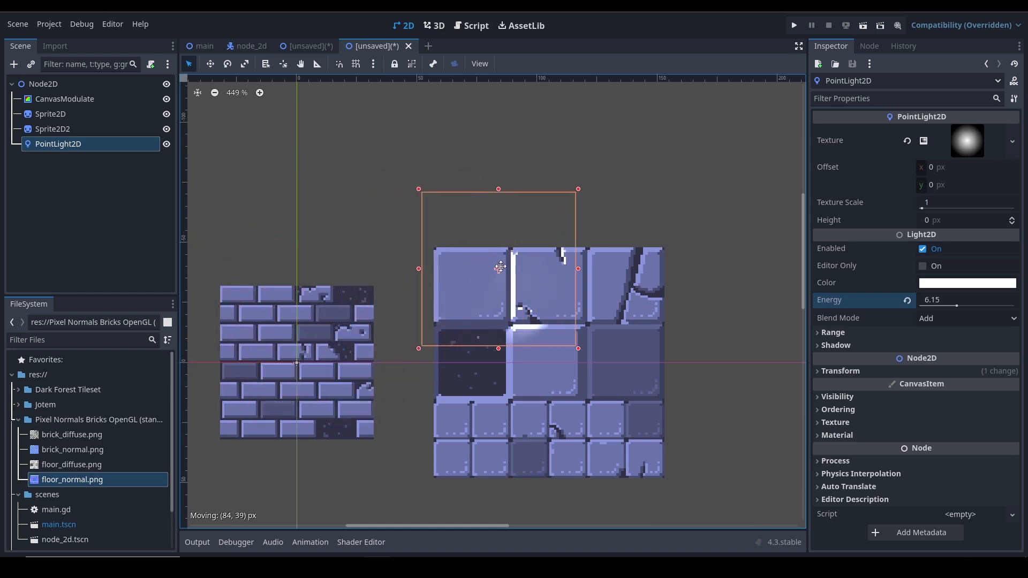
left_click_drag(500, 267, 595, 359)
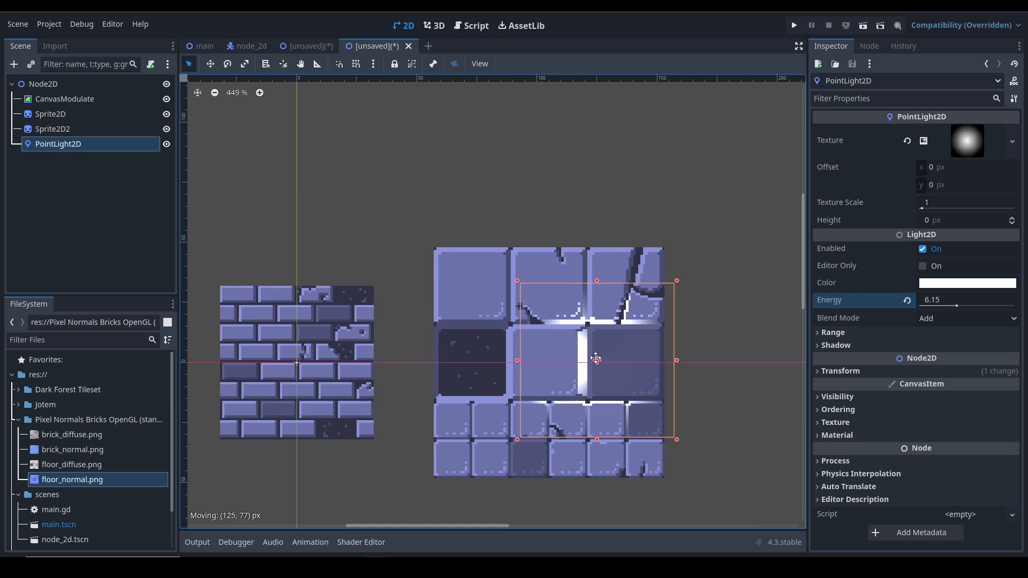
left_click_drag(595, 359, 488, 360)
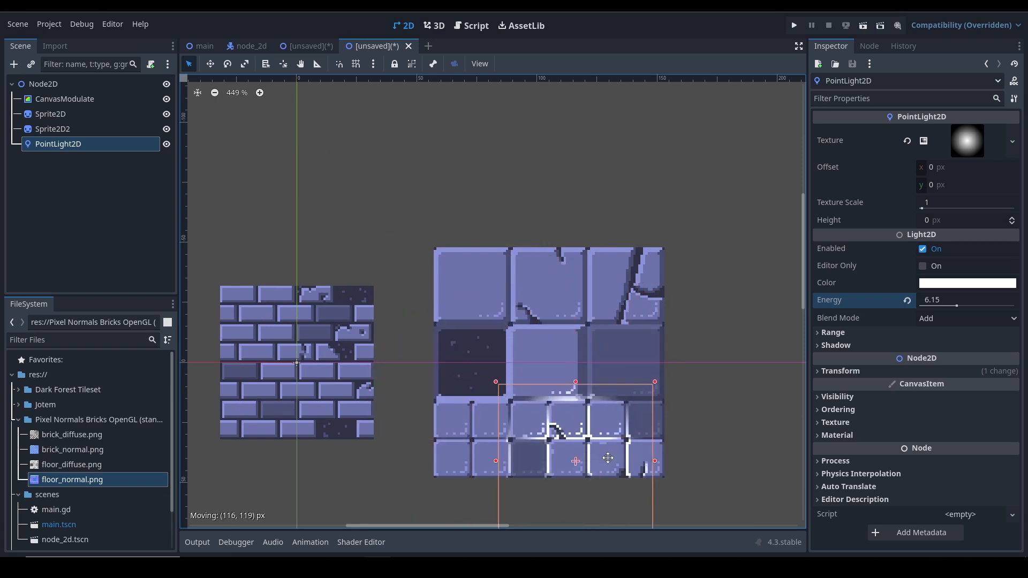
left_click_drag(575, 459, 375, 208)
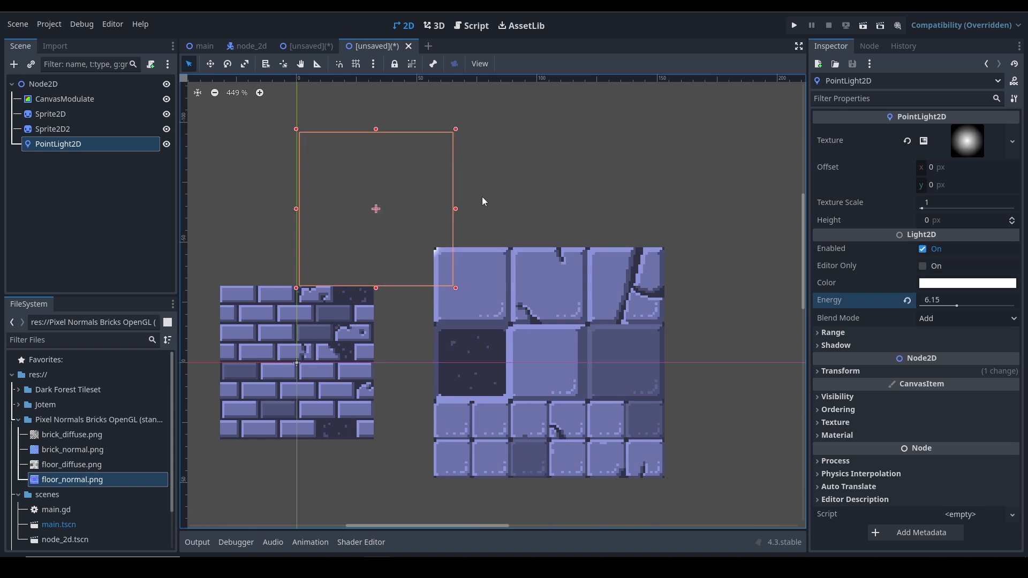
mouse_move(50, 113)
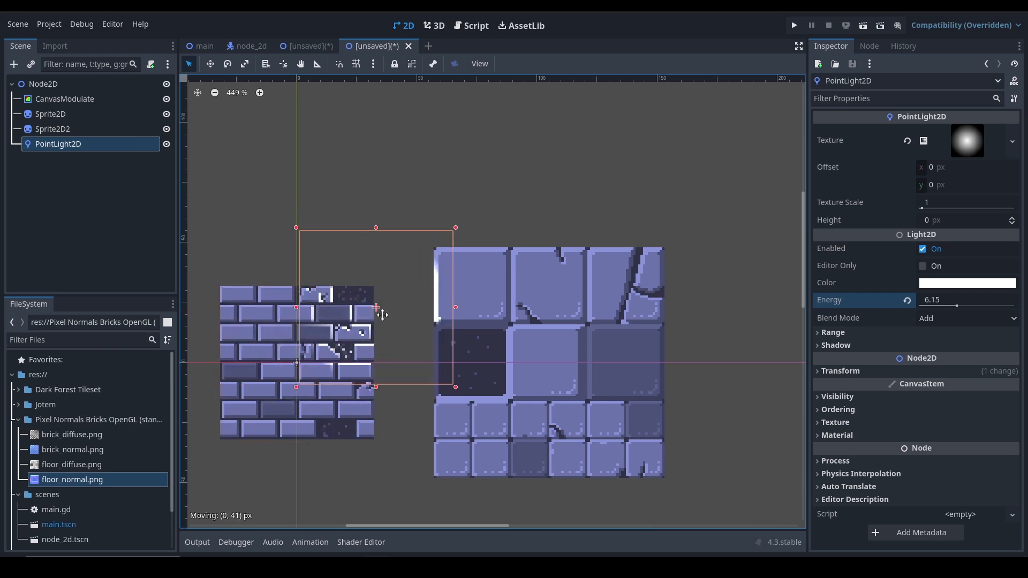
- Move the light around the brick wall's top and left side to check its normal-mapped edges
left_click_drag(376, 307, 284, 244)
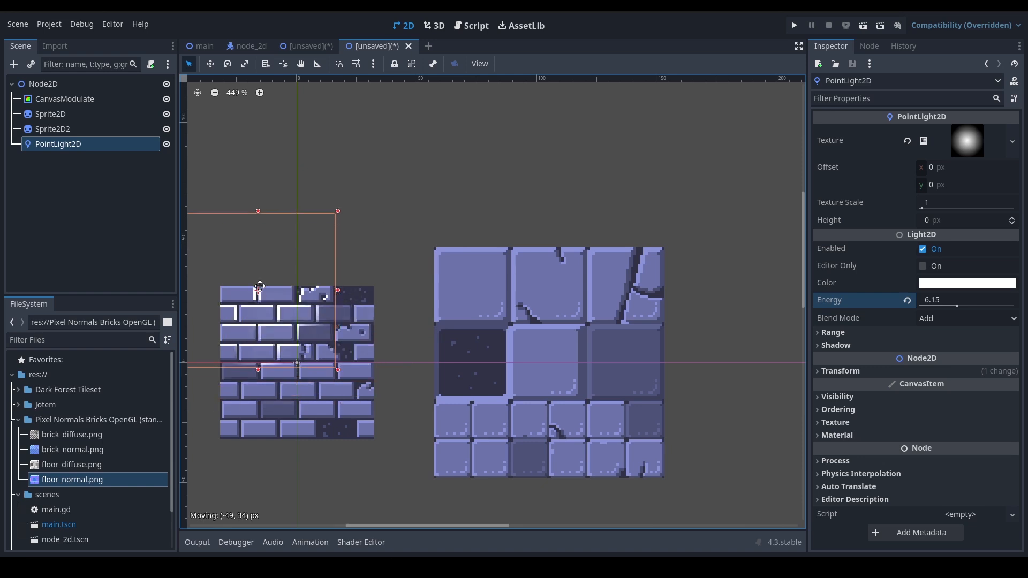
left_click_drag(258, 288, 366, 396)
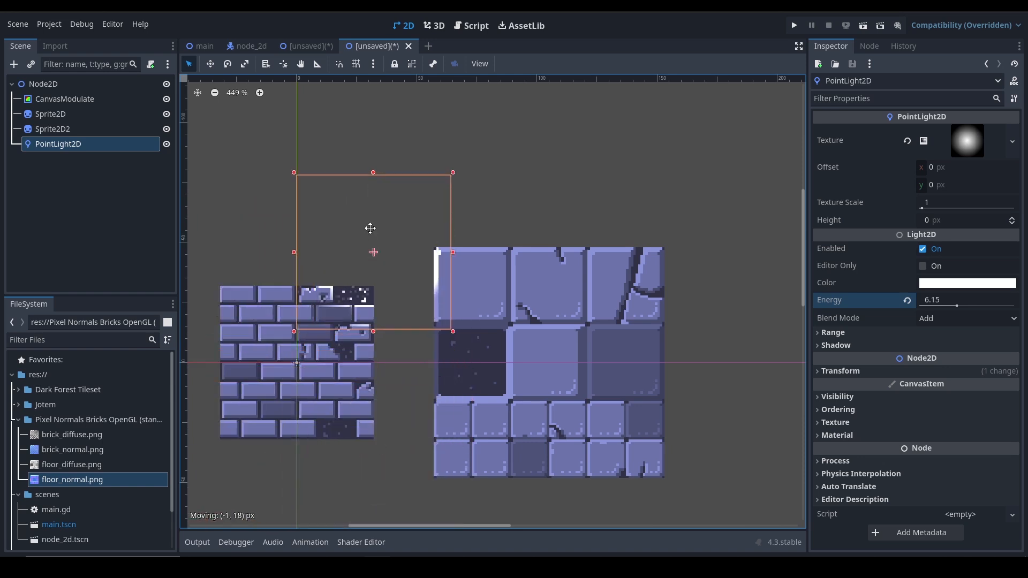
left_click_drag(372, 251, 345, 255)
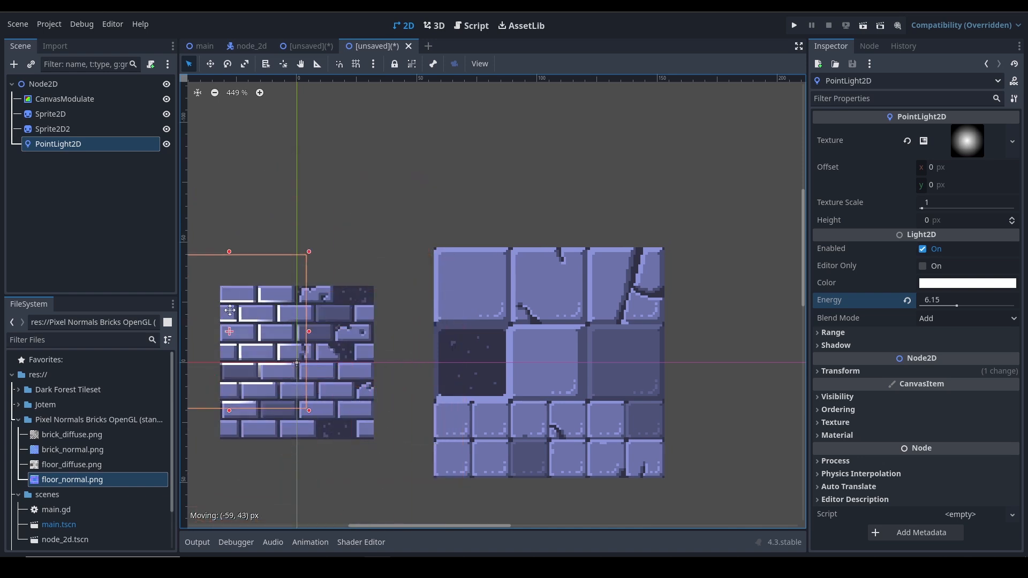
left_click_drag(230, 310, 269, 434)
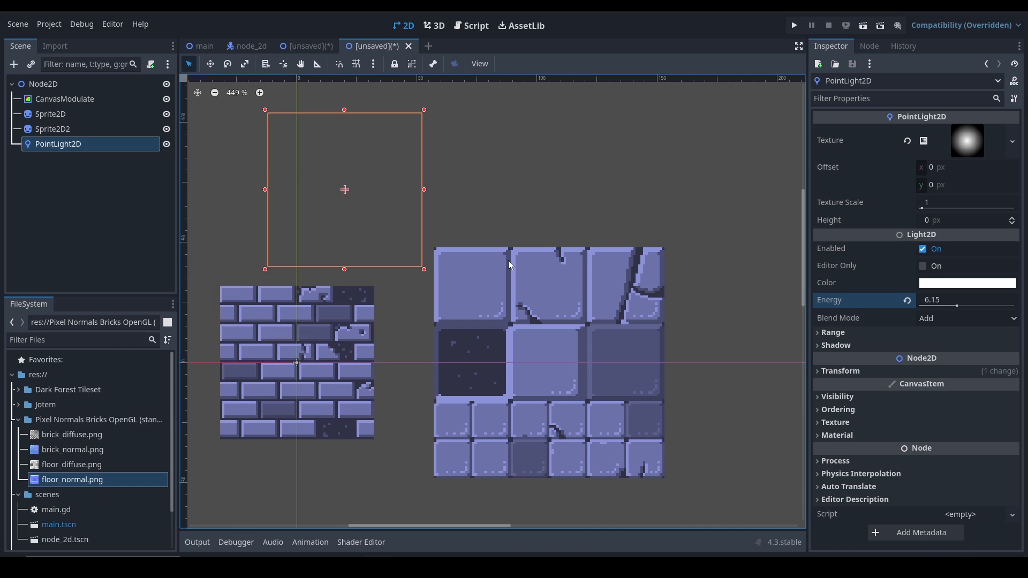
mouse_move(343, 193)
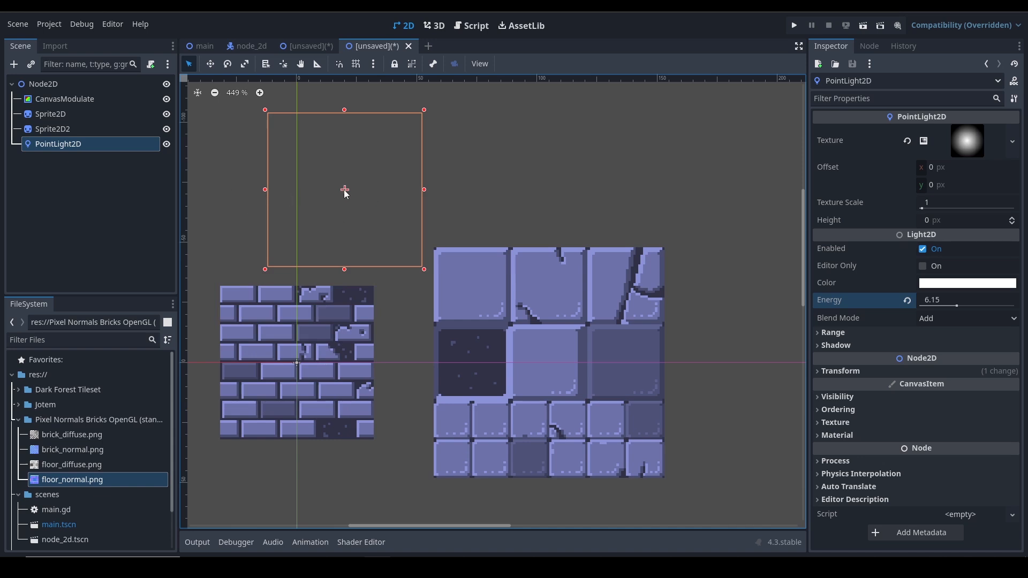
- Pass the light over the floor's right and lower tiles, then rest it above both sprites
left_click_drag(344, 190, 665, 373)
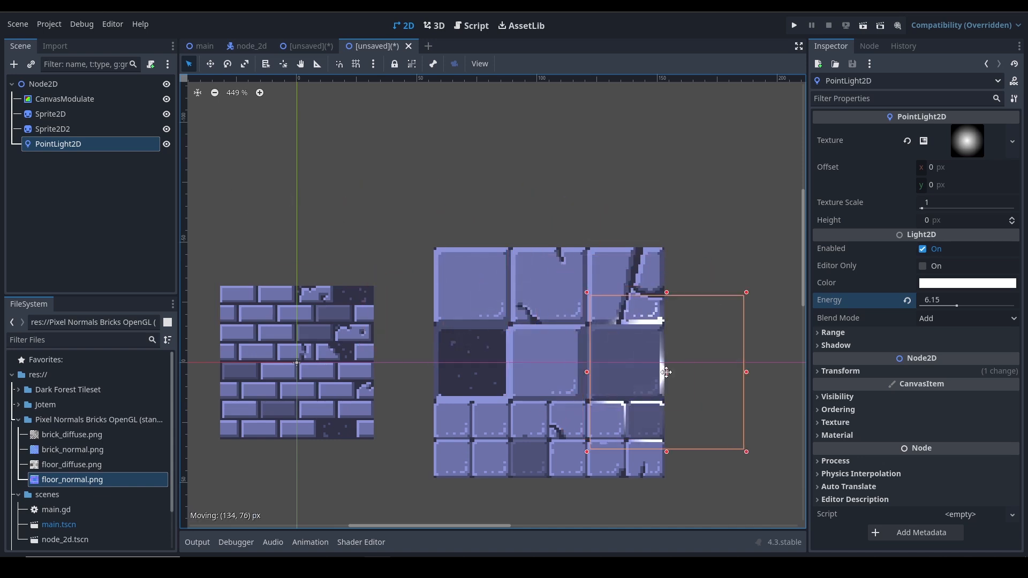
left_click_drag(666, 372, 645, 264)
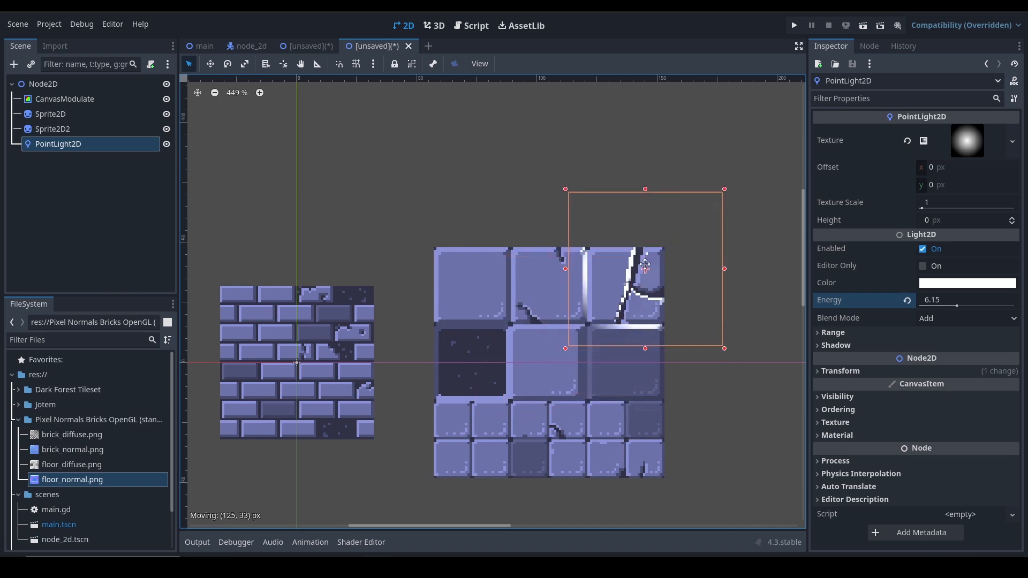
left_click_drag(644, 267, 505, 439)
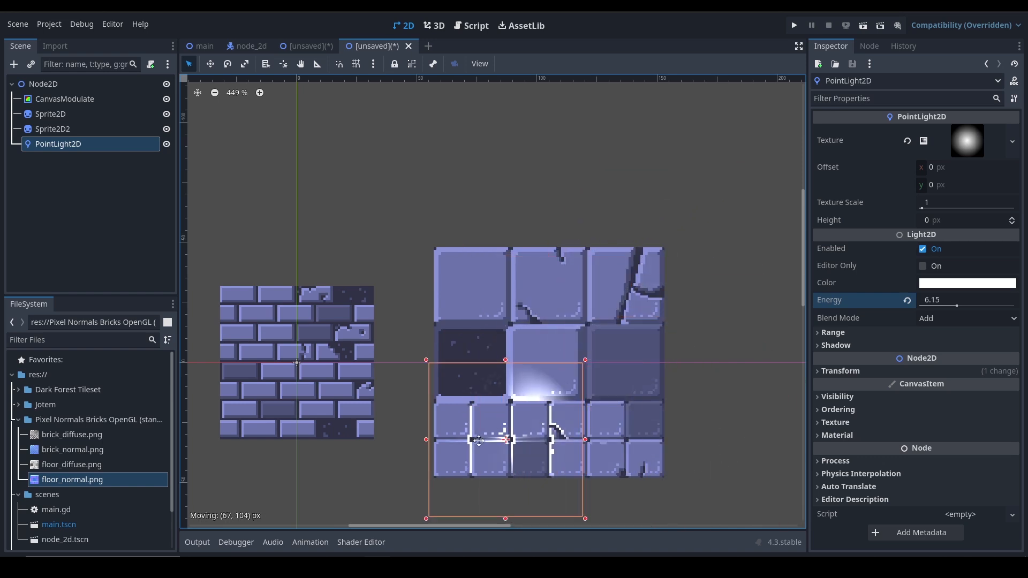
left_click_drag(505, 439, 384, 206)
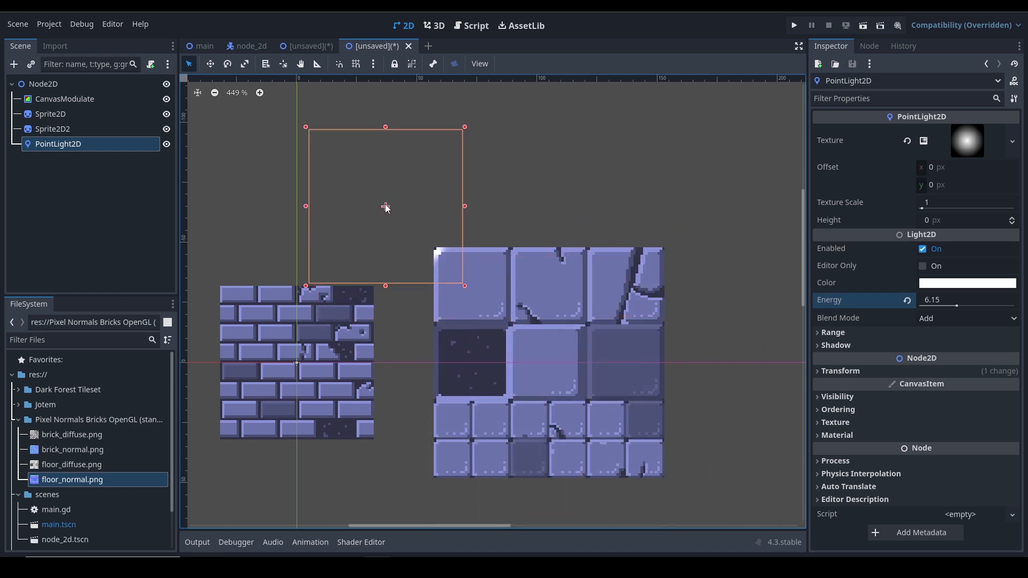